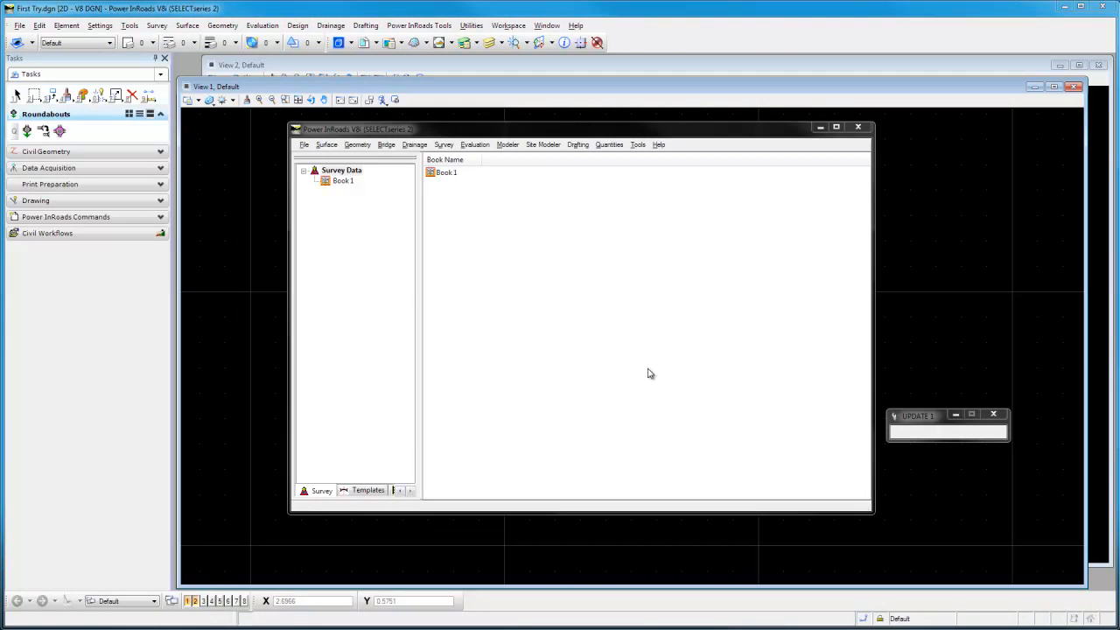
mouse_move(668, 369)
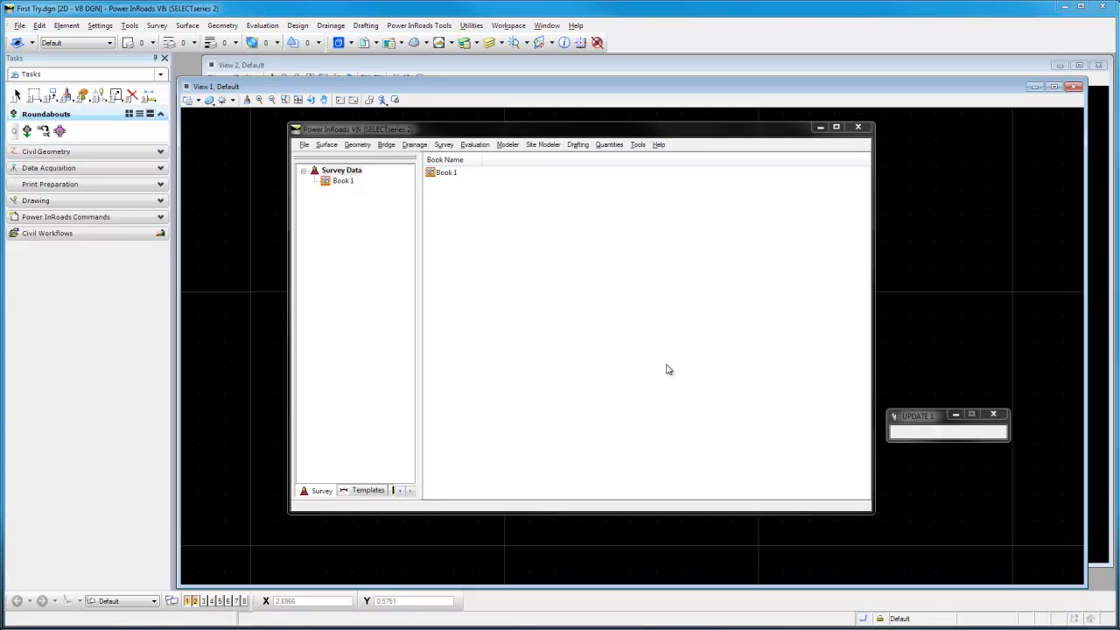
mouse_move(665, 372)
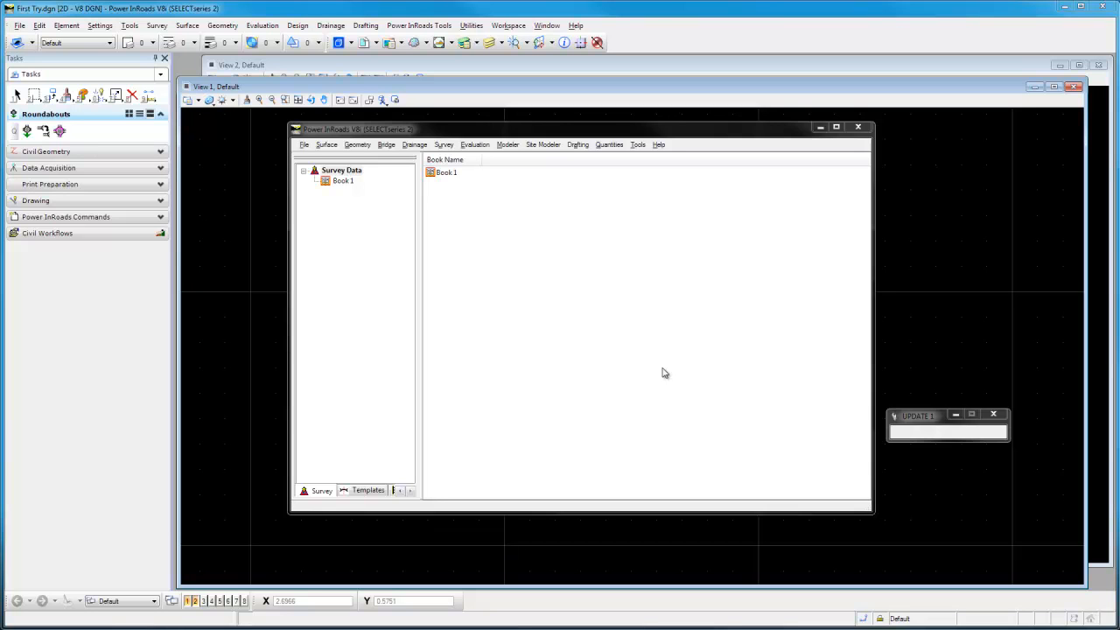
mouse_move(635, 353)
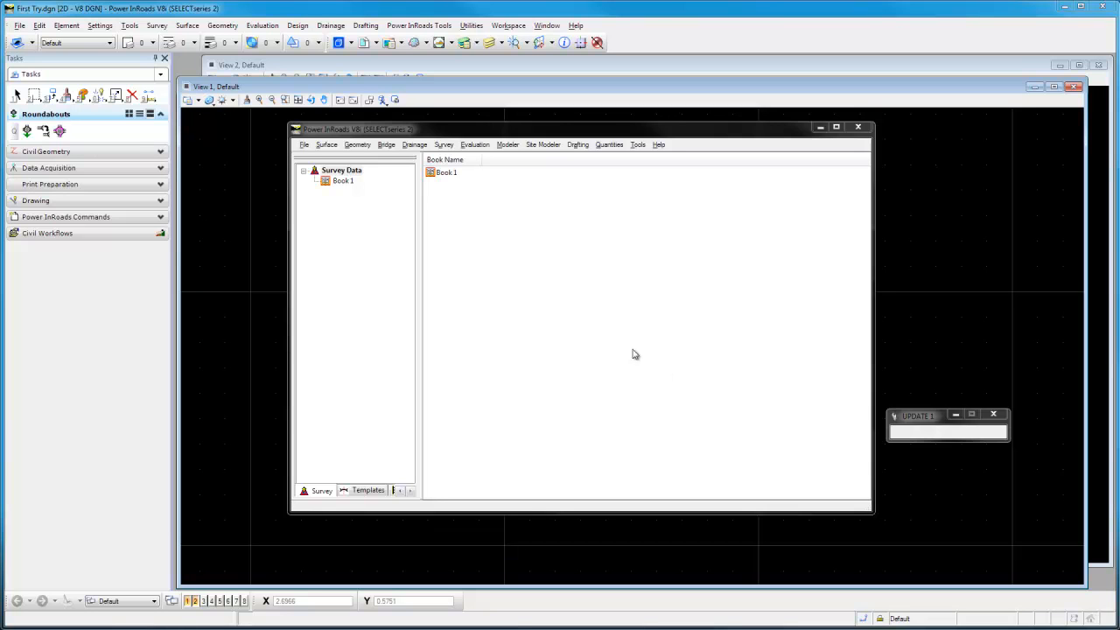
mouse_move(548, 341)
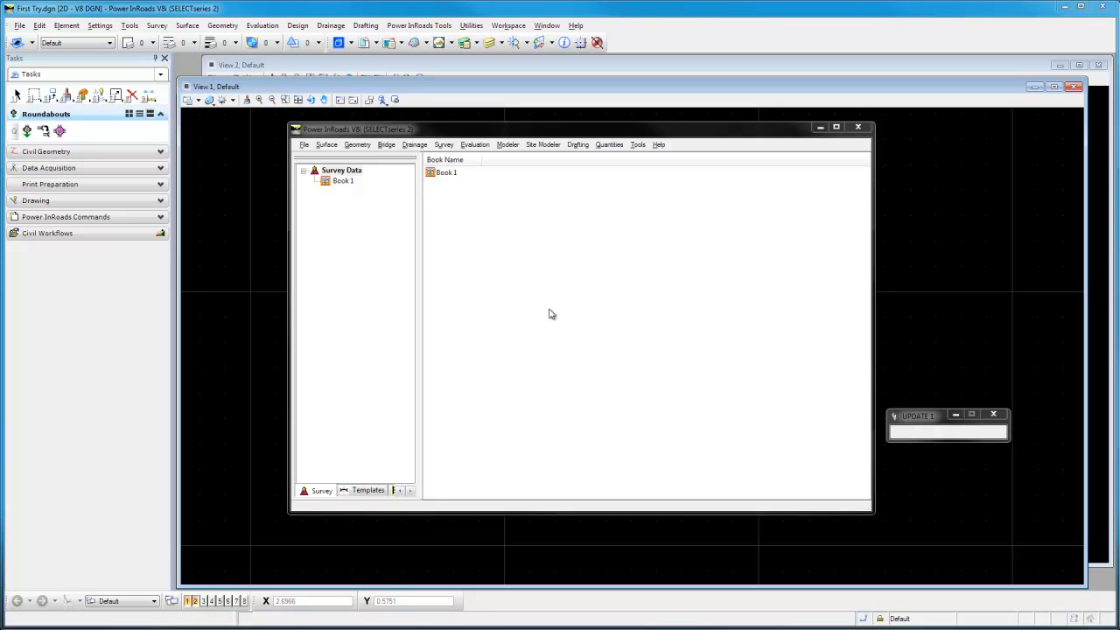
mouse_move(528, 258)
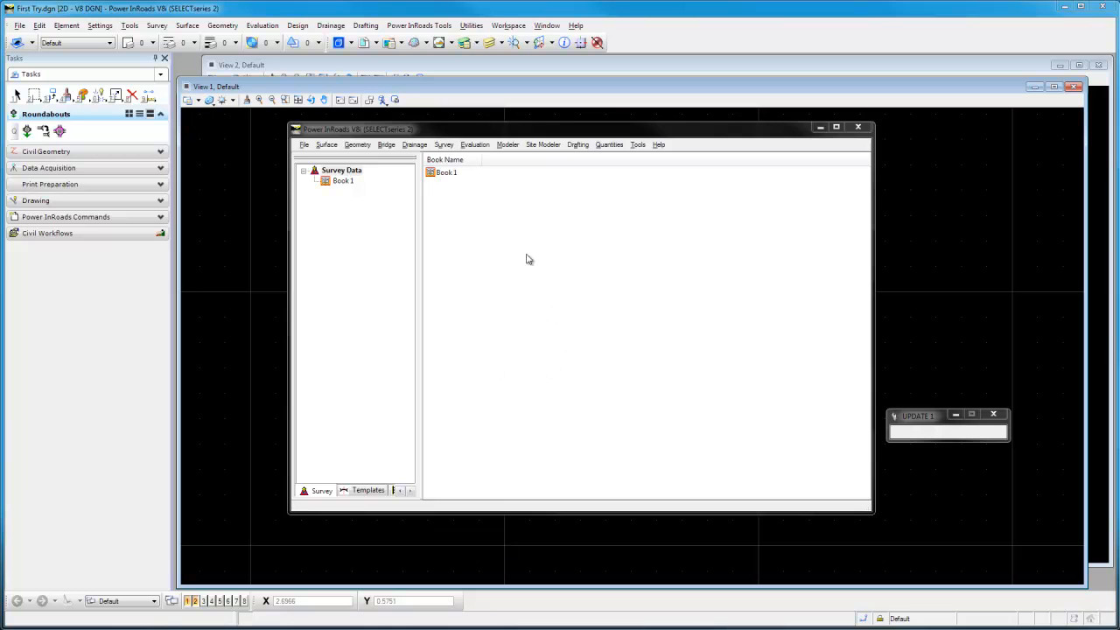
mouse_move(666, 404)
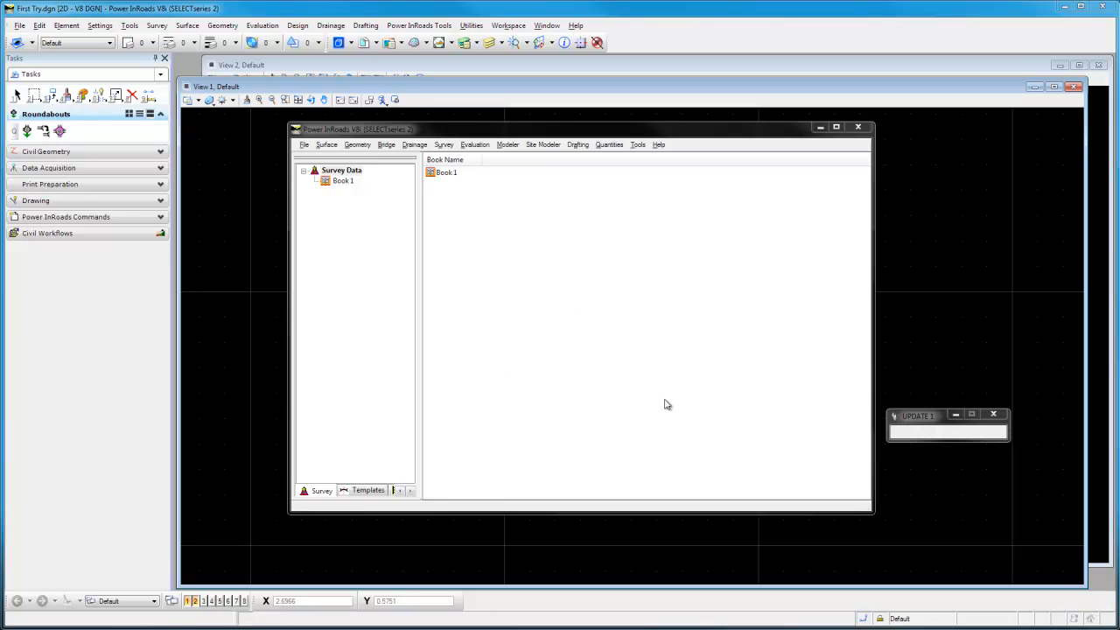
mouse_move(596, 312)
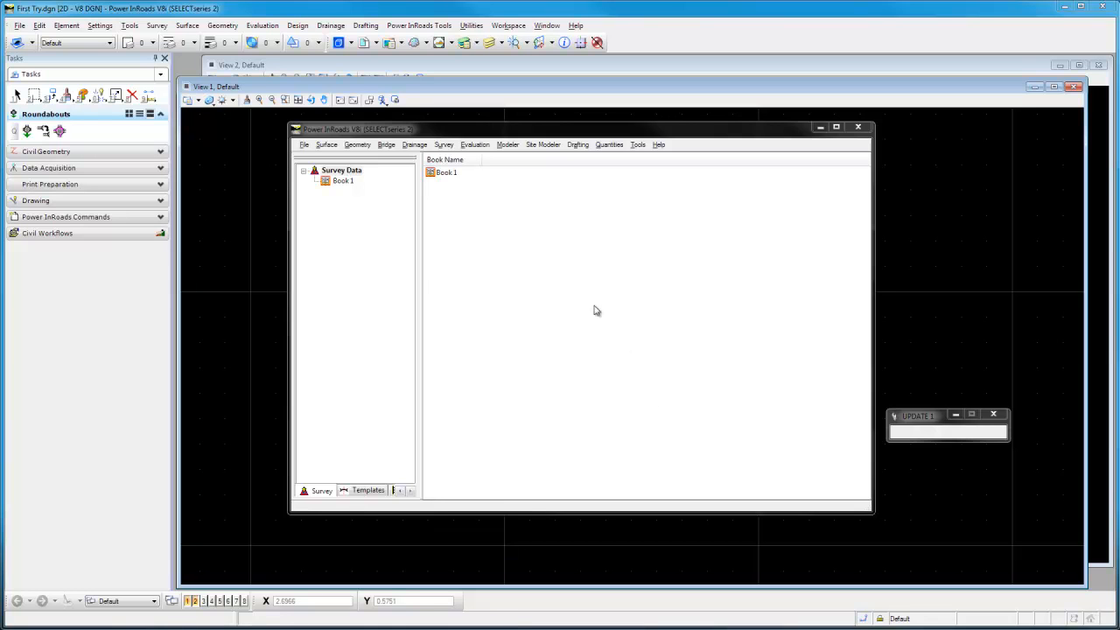
mouse_move(637, 144)
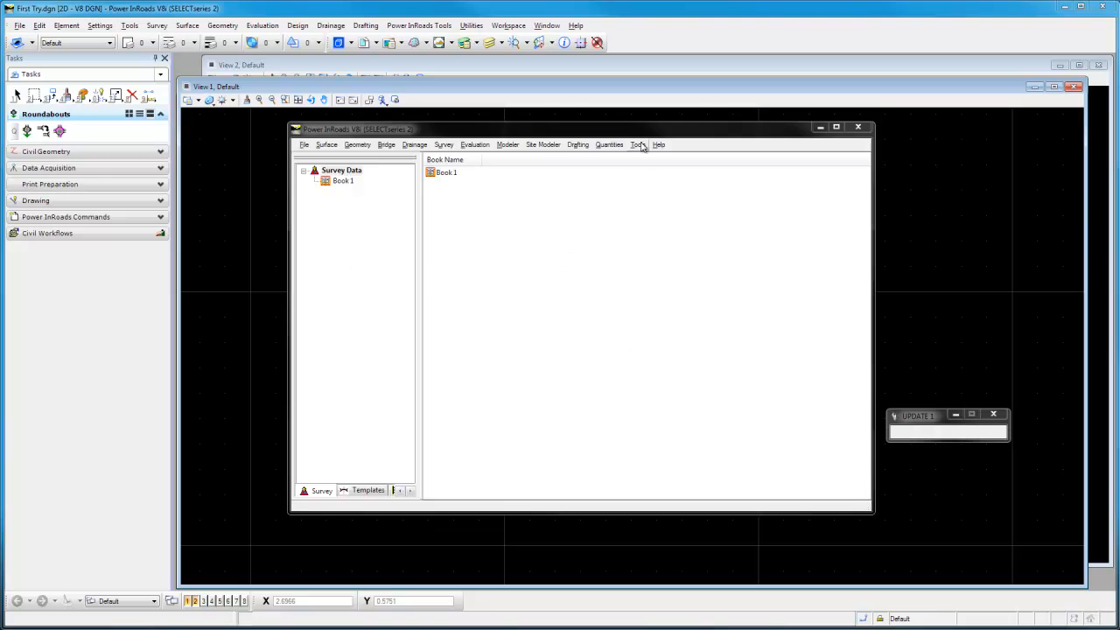
- Bring up the Style Manager from the Tools menu
left_click(636, 143)
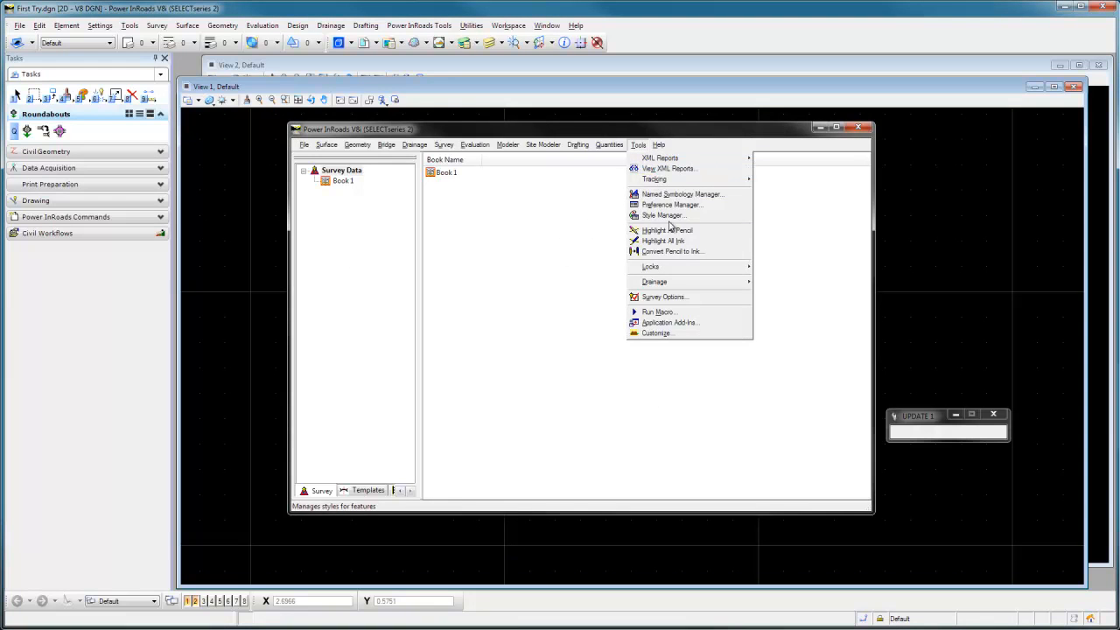
left_click(661, 215)
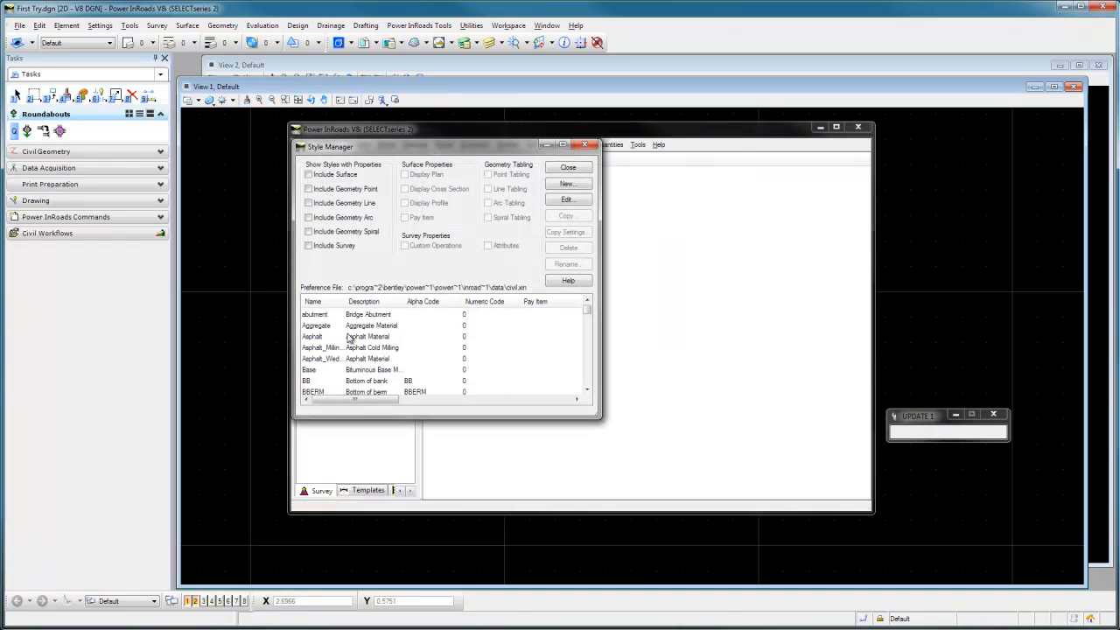
mouse_move(357, 346)
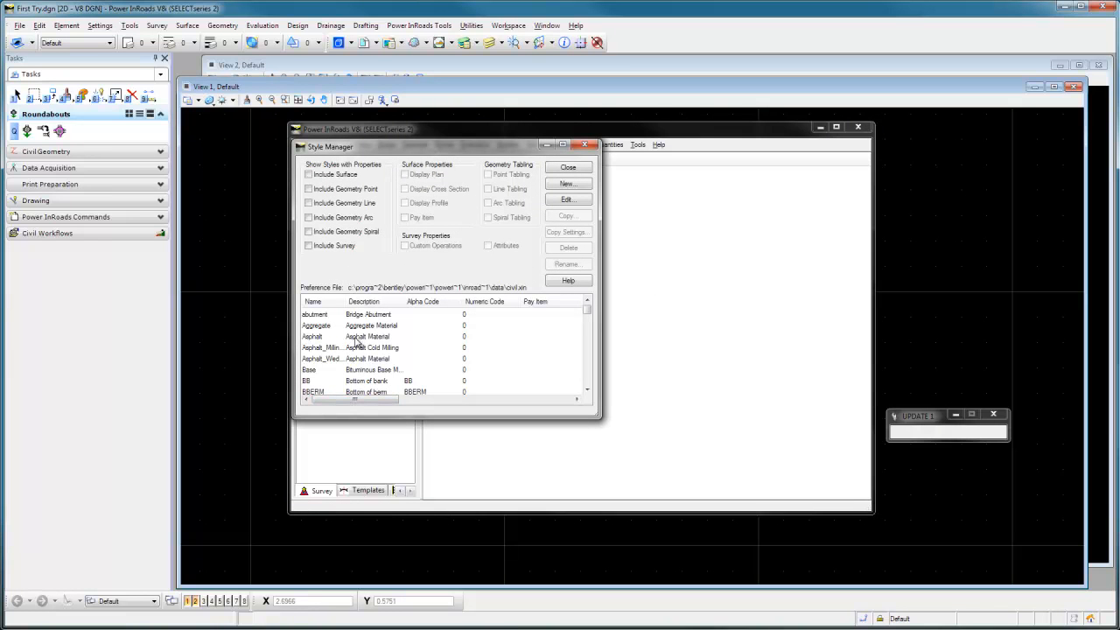
mouse_move(545, 341)
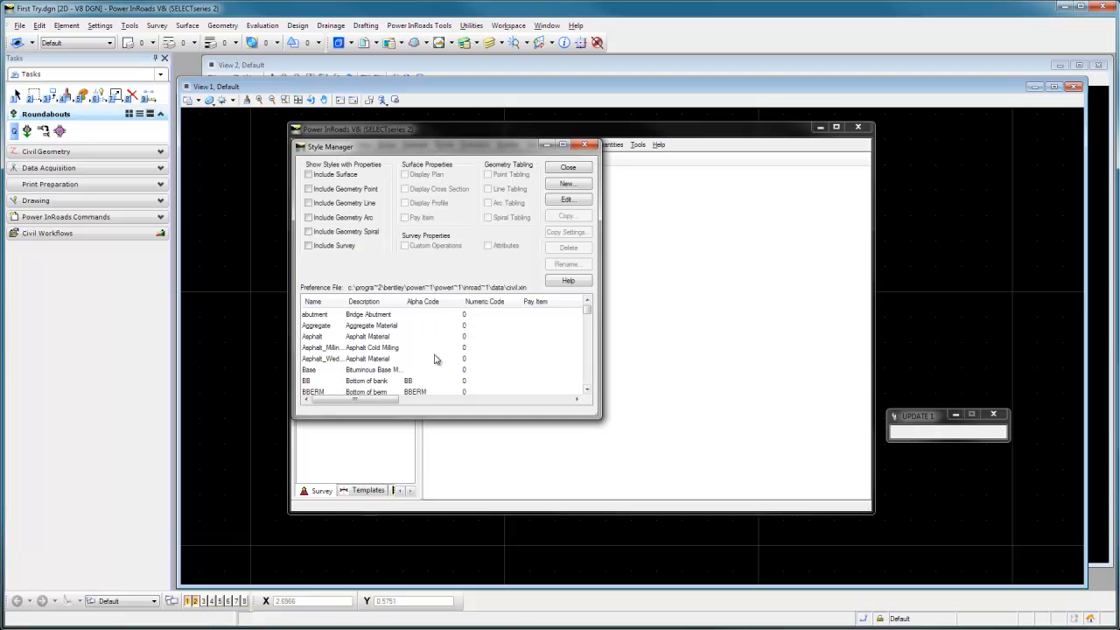
- Scroll the style list down and select the CTREE conifer tree style
left_click(586, 314)
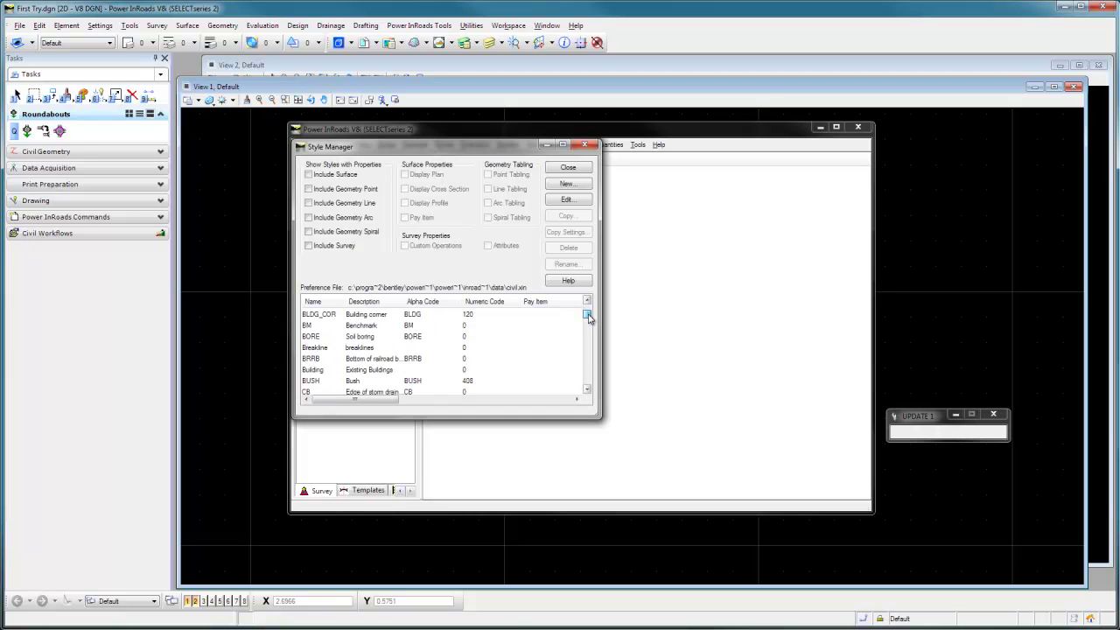
left_click(586, 315)
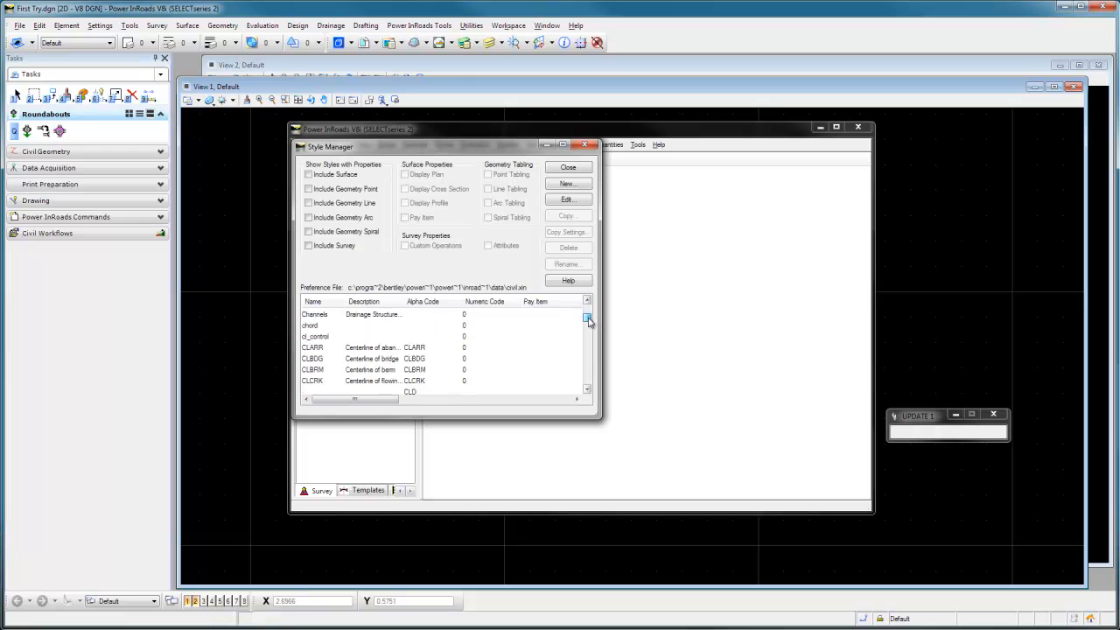
left_click(586, 318)
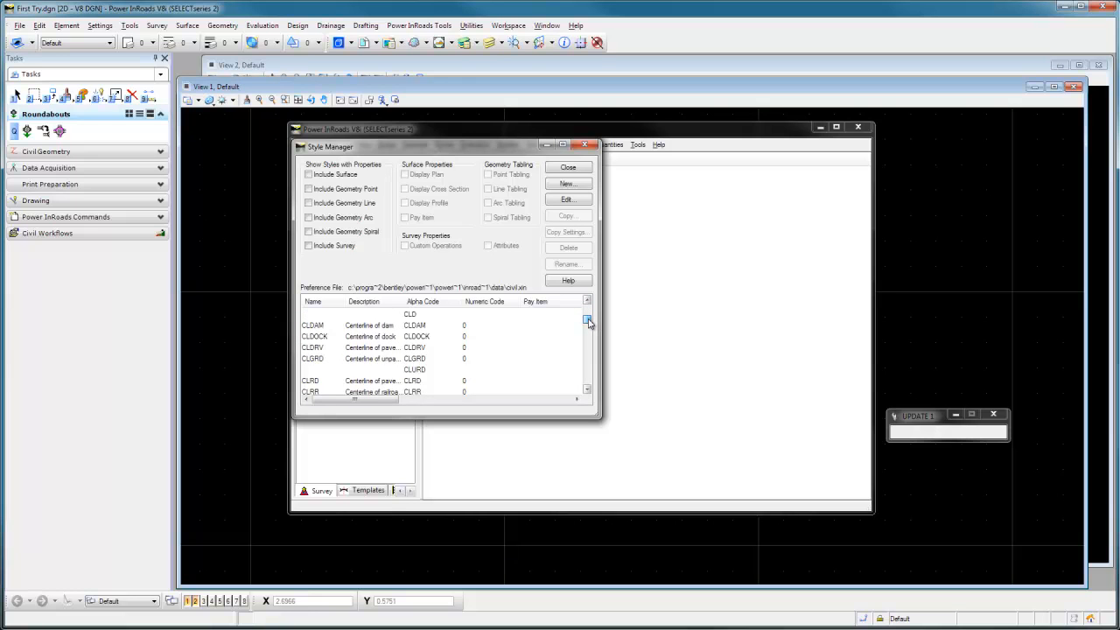
scroll("down", 3)
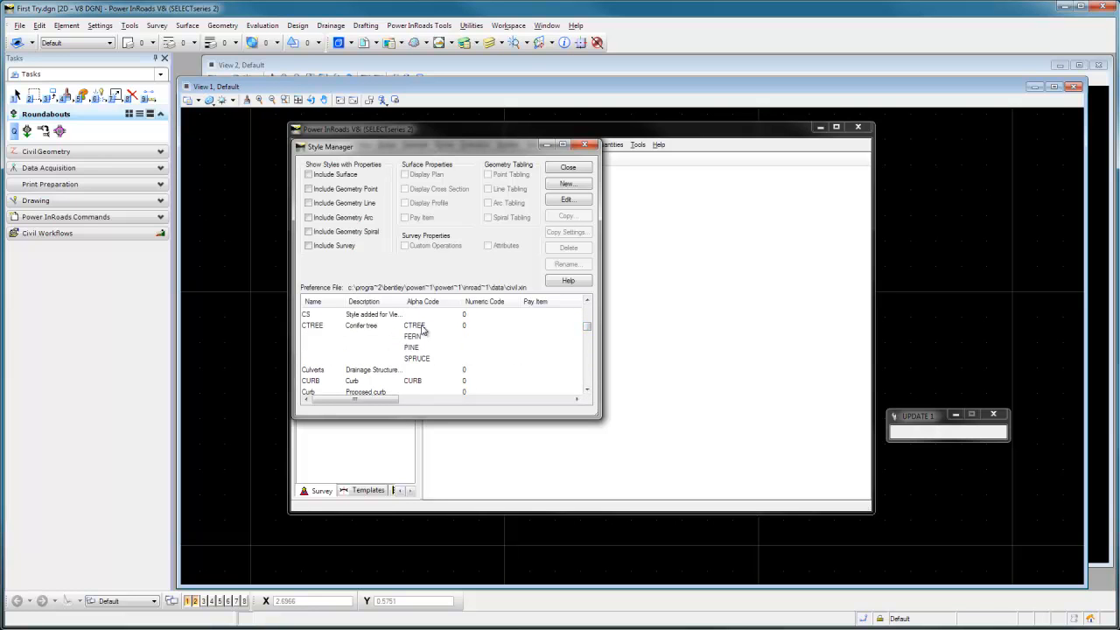
left_click(350, 326)
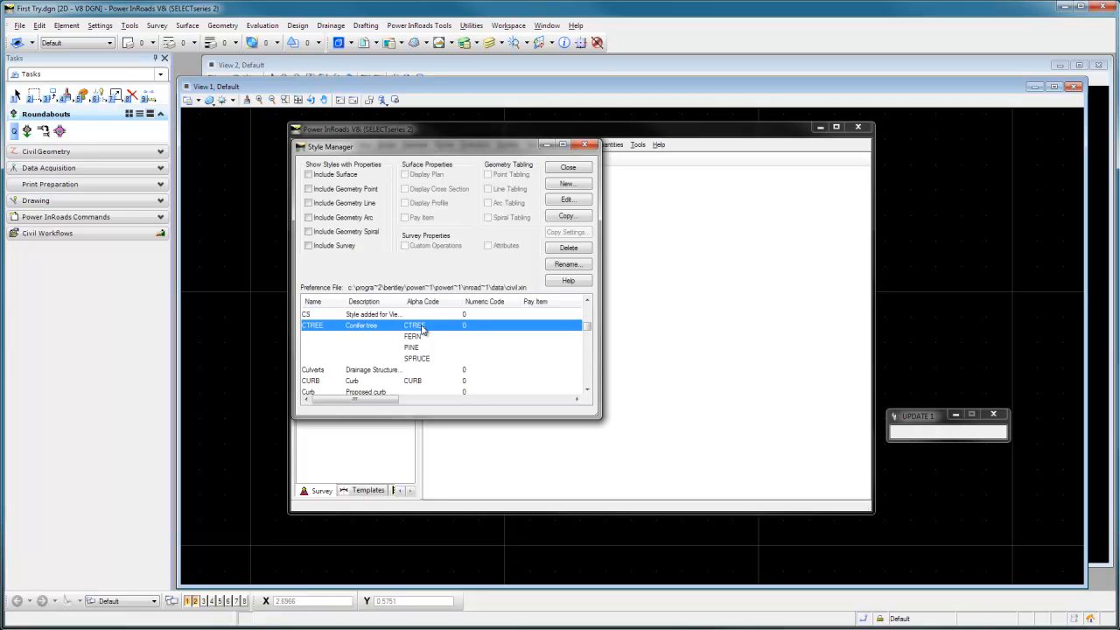
mouse_move(426, 335)
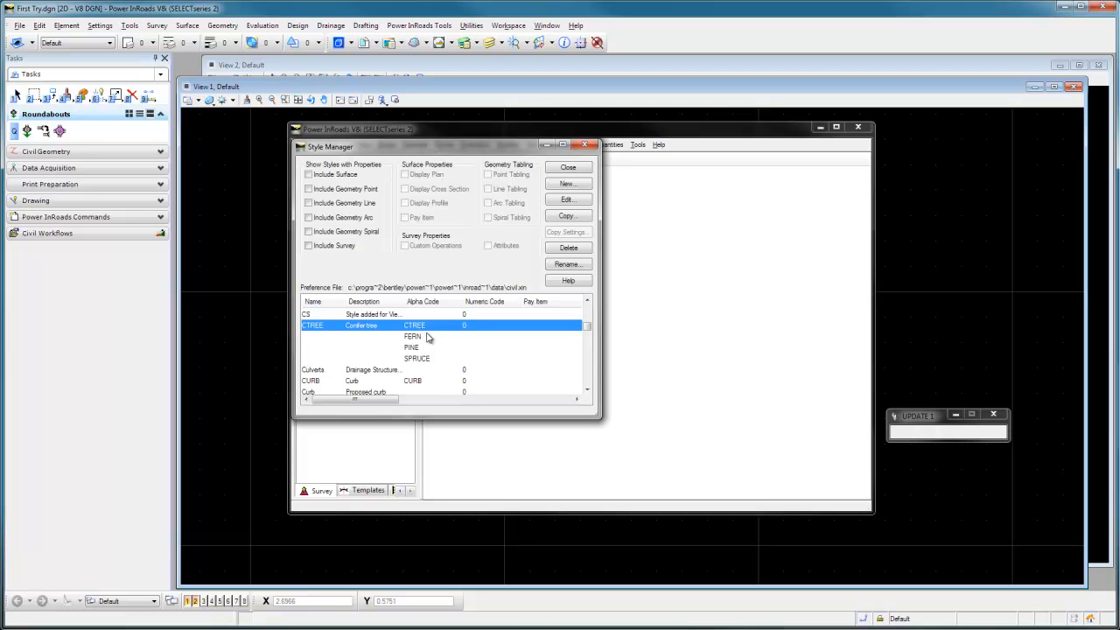
mouse_move(432, 372)
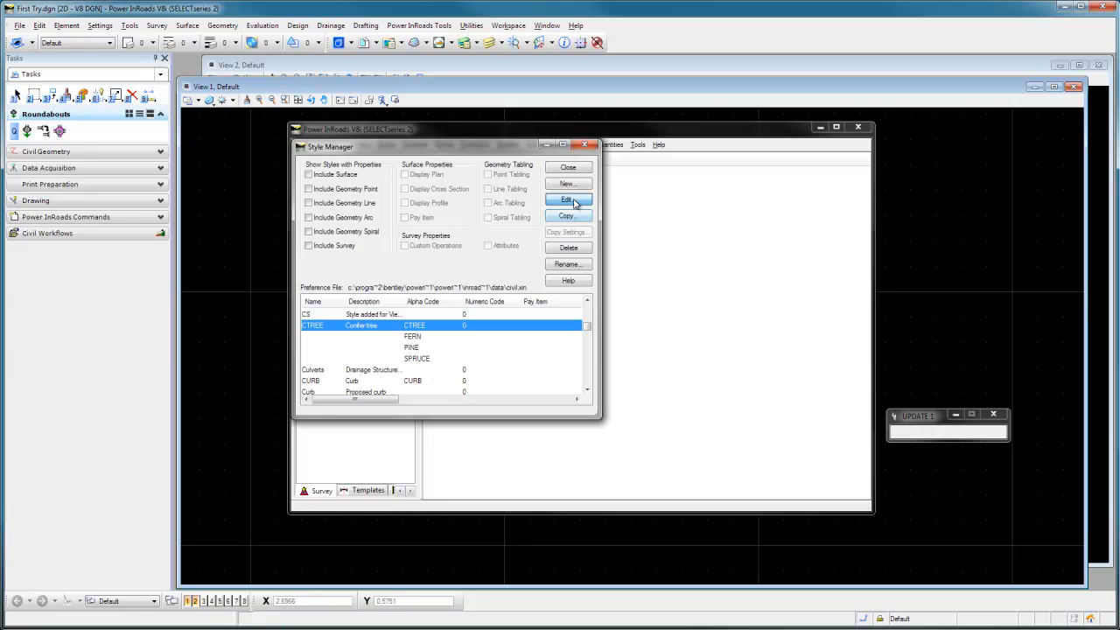
- Edit the CTREE style and show its Survey Feature attributes DRIPLINE, HEIGHT and SIZE
left_click(567, 199)
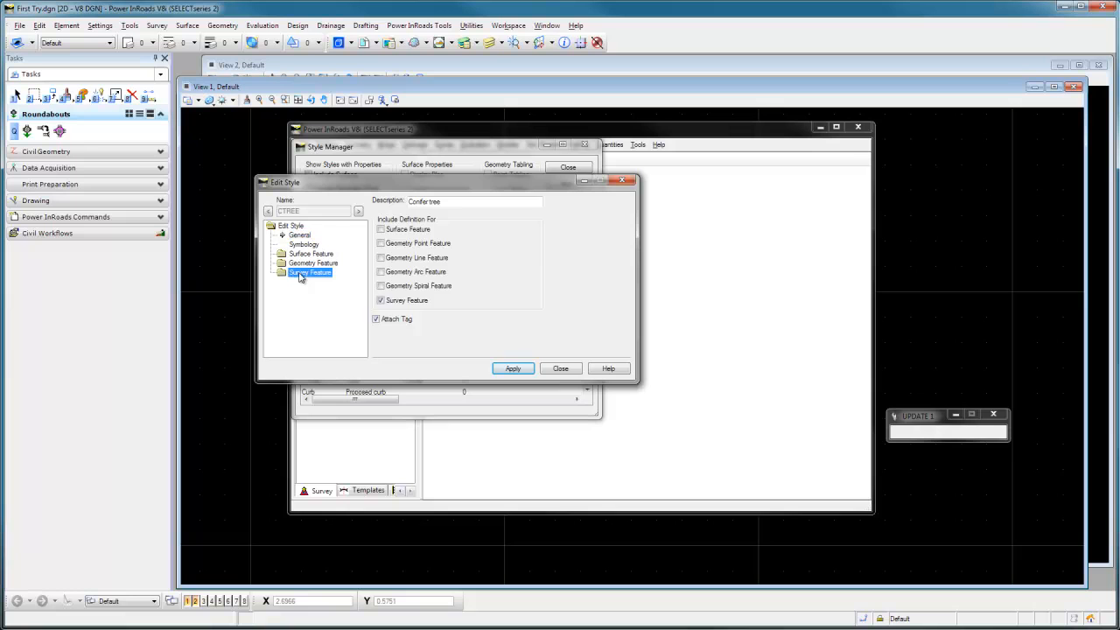
left_click(311, 310)
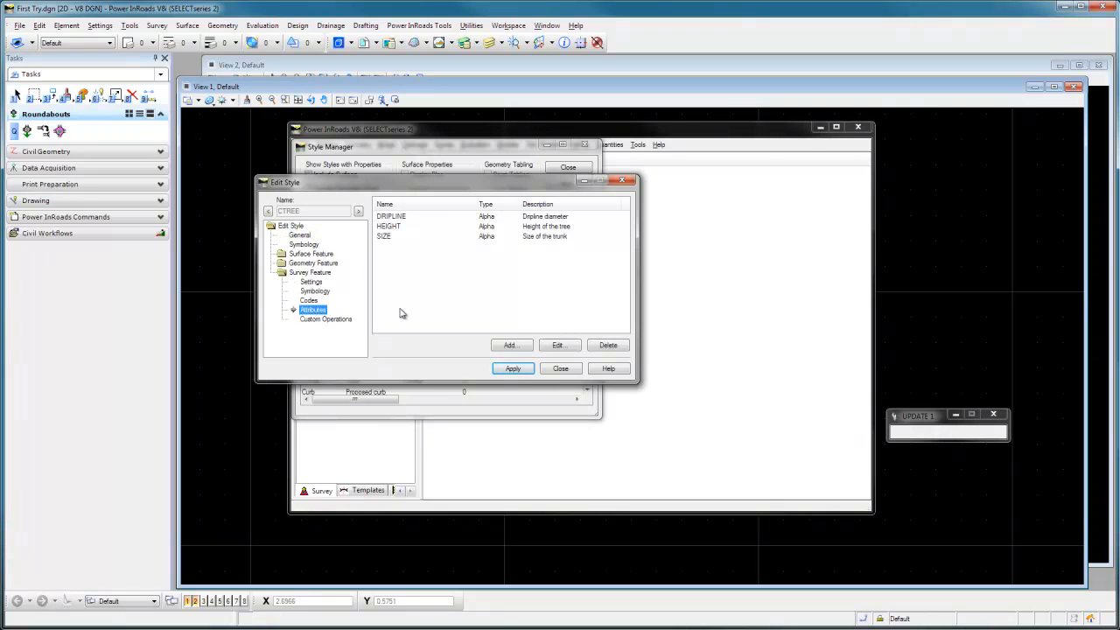
mouse_move(402, 232)
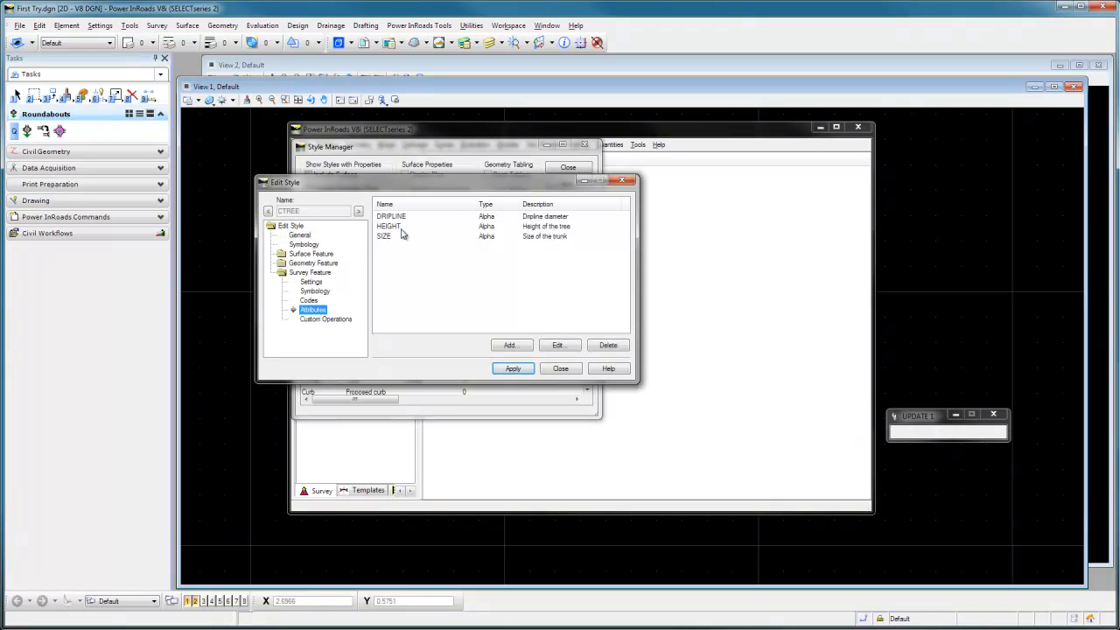
mouse_move(423, 269)
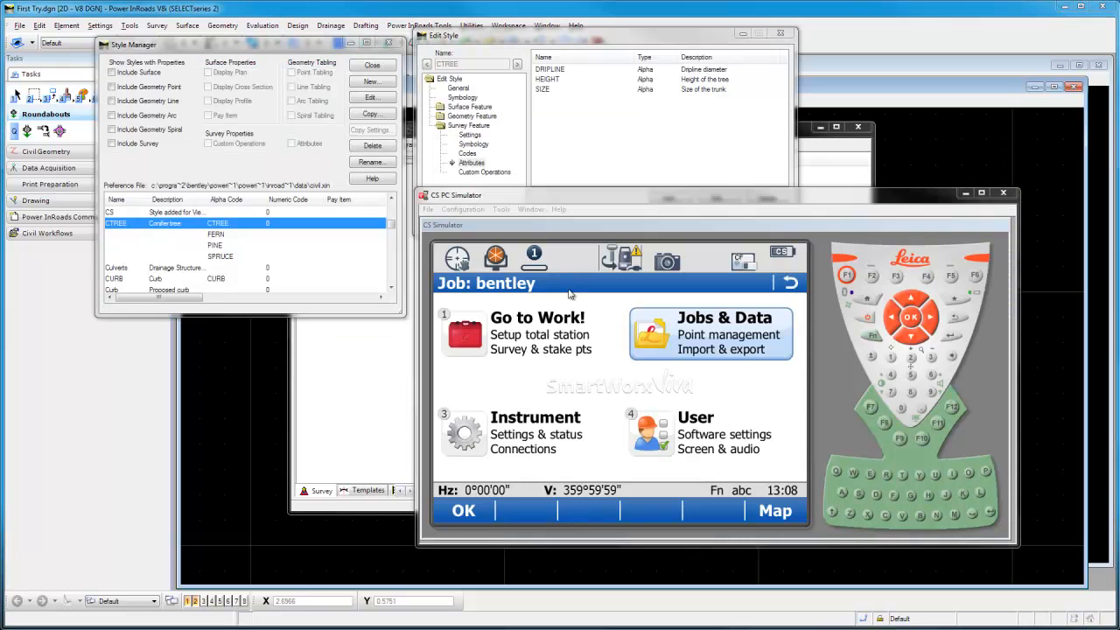
mouse_move(621, 97)
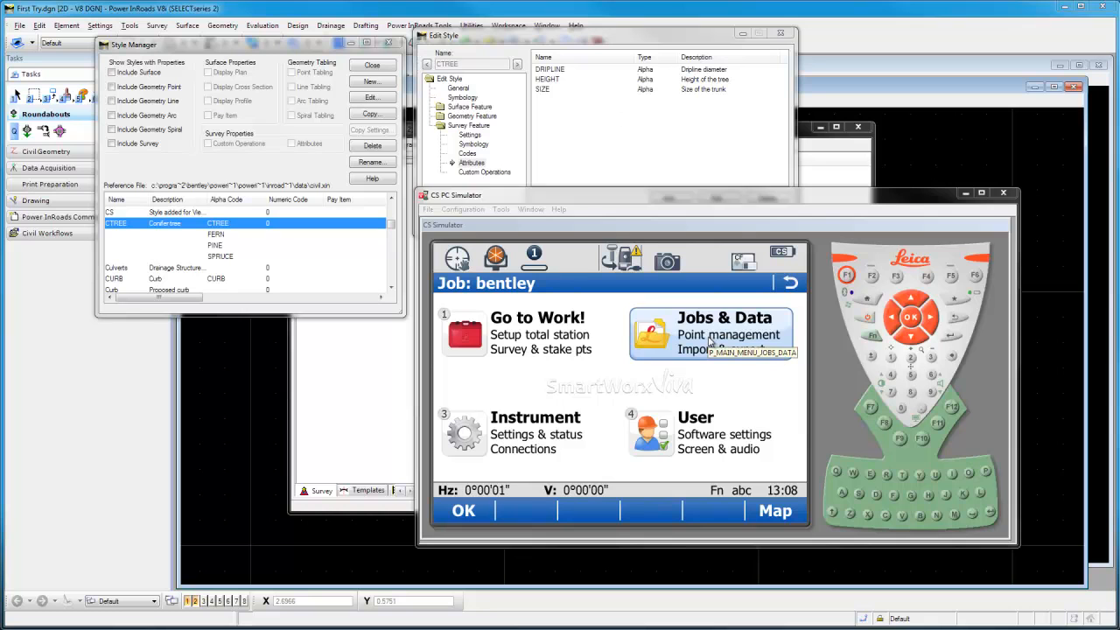
- Go into job and data management, the Job Codes list, and start a New Code
left_click(711, 332)
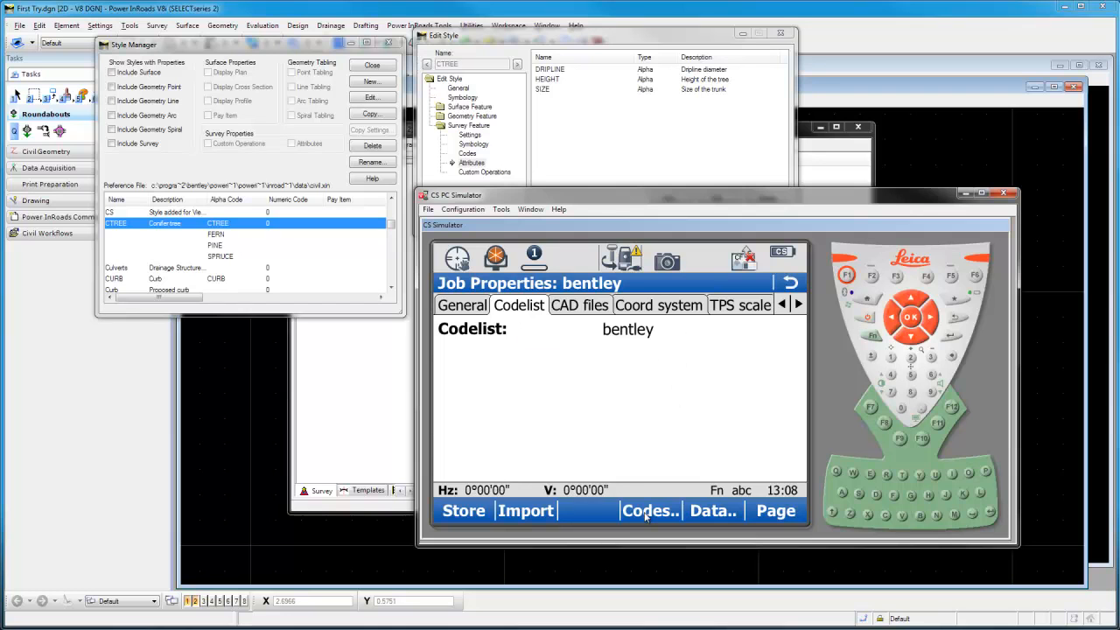
left_click(651, 511)
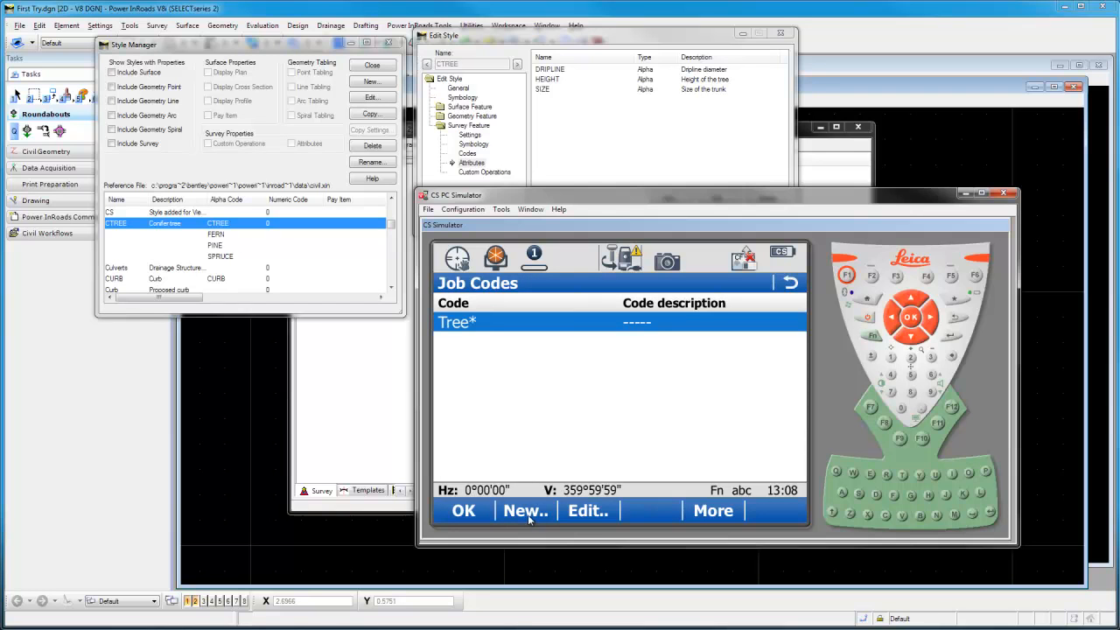
left_click(525, 511)
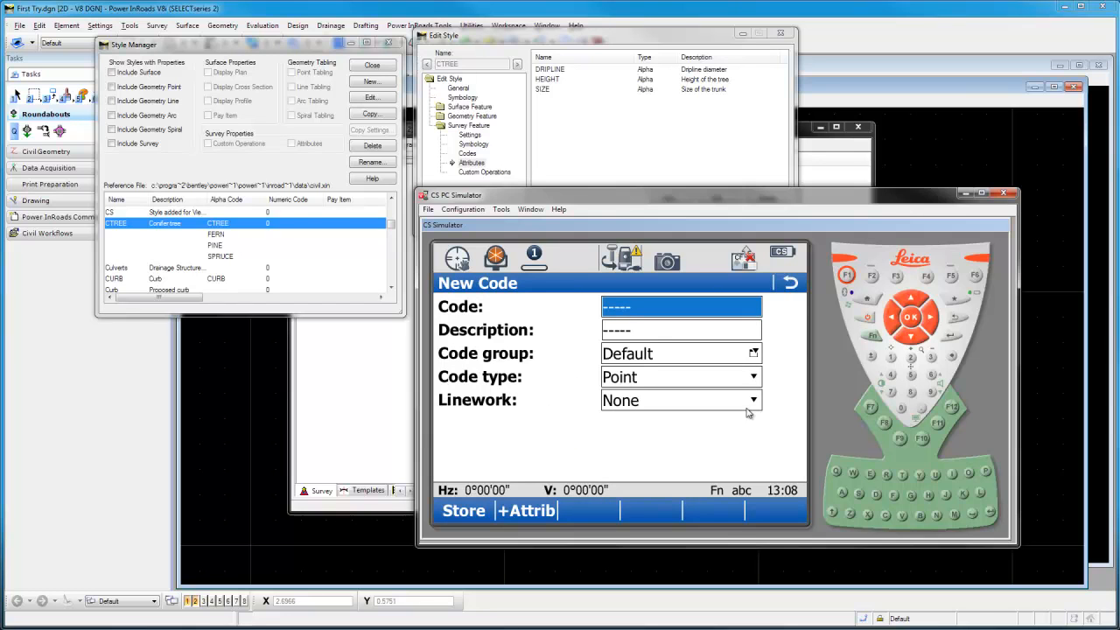
- Enter CTREE as the new code's name
type("ctree")
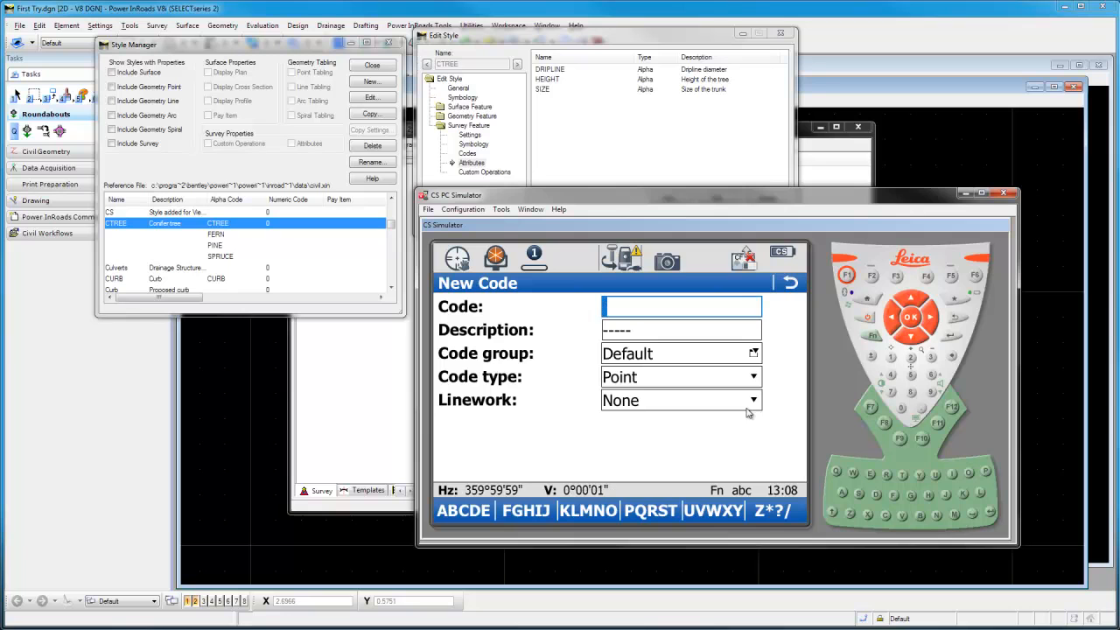
type("CTREE")
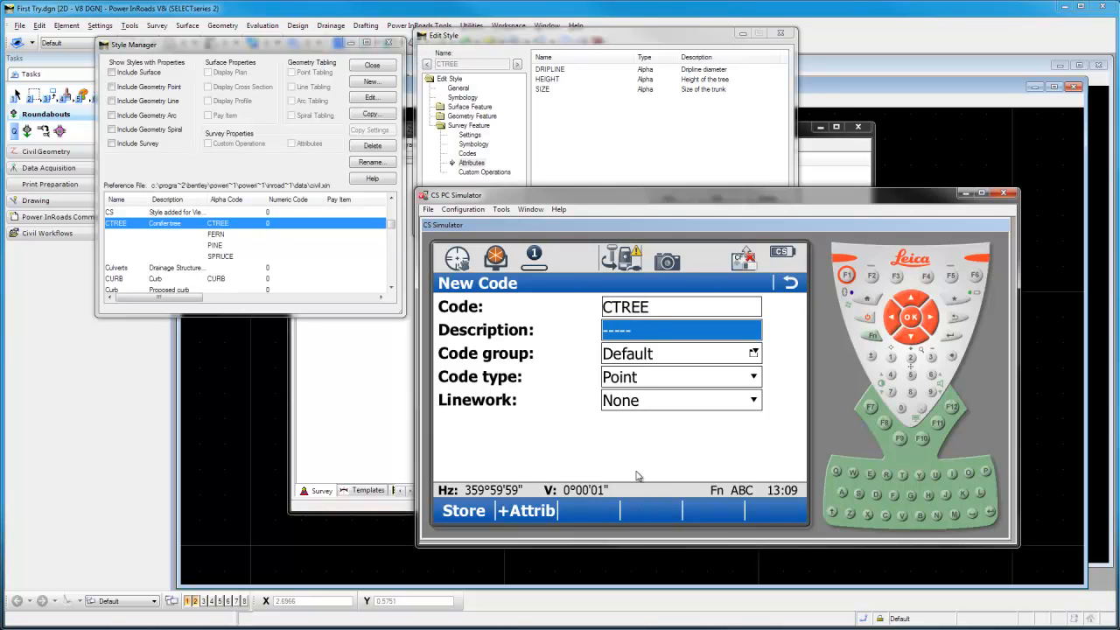
- Add attributes DRIPLINE, HEIGHT and SIZE to CTREE and store it
left_click(525, 511)
type("DRI")
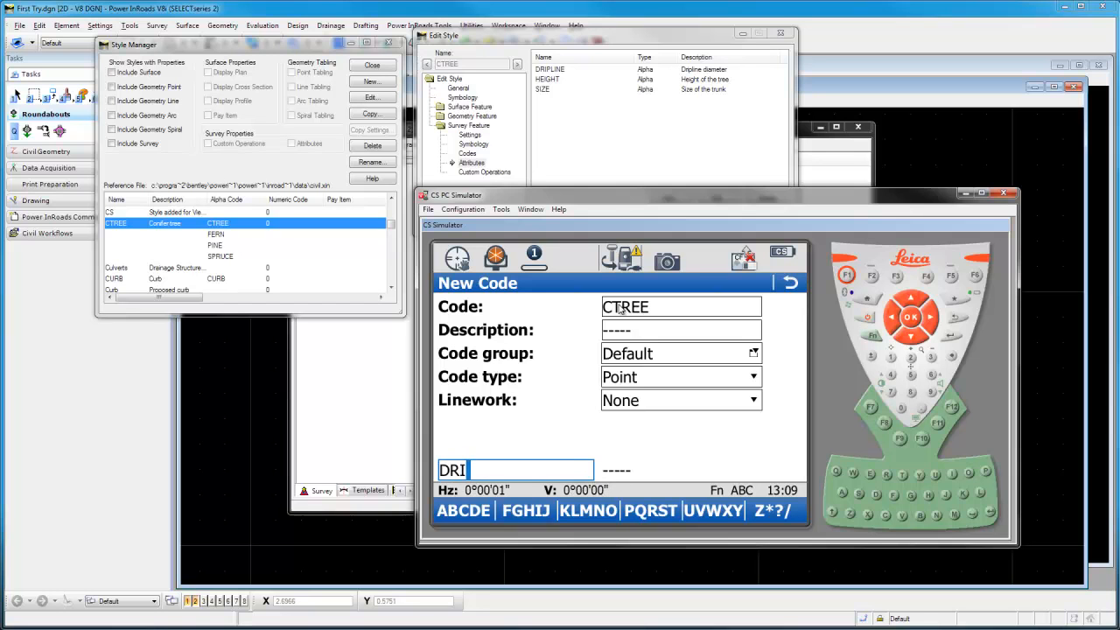
type("PLINE")
type("HEIGHT")
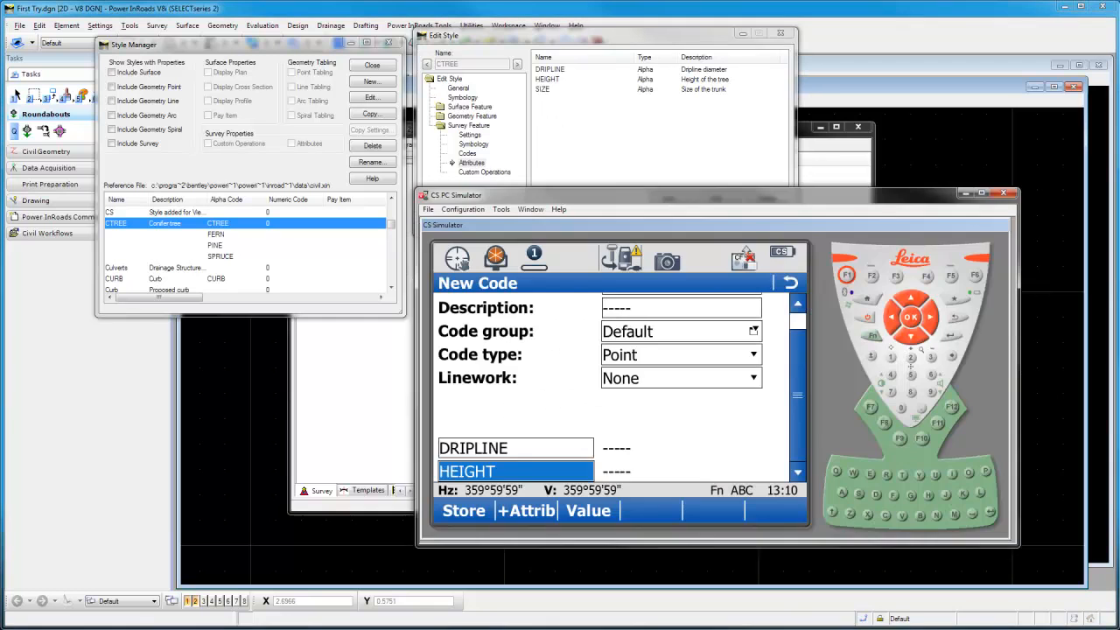
left_click(524, 510)
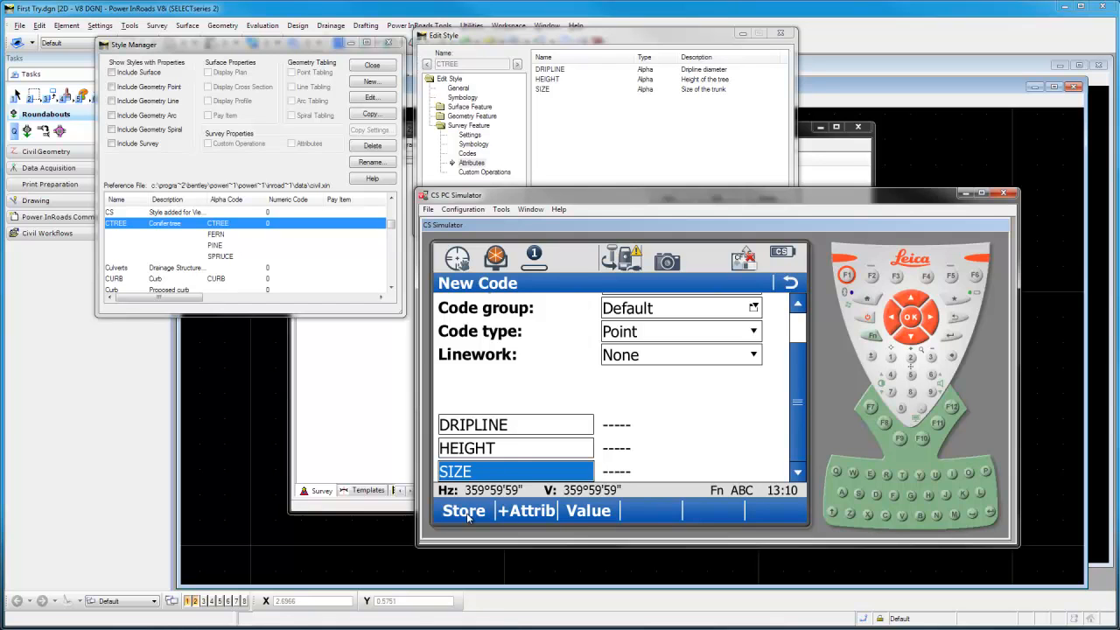
left_click(461, 511)
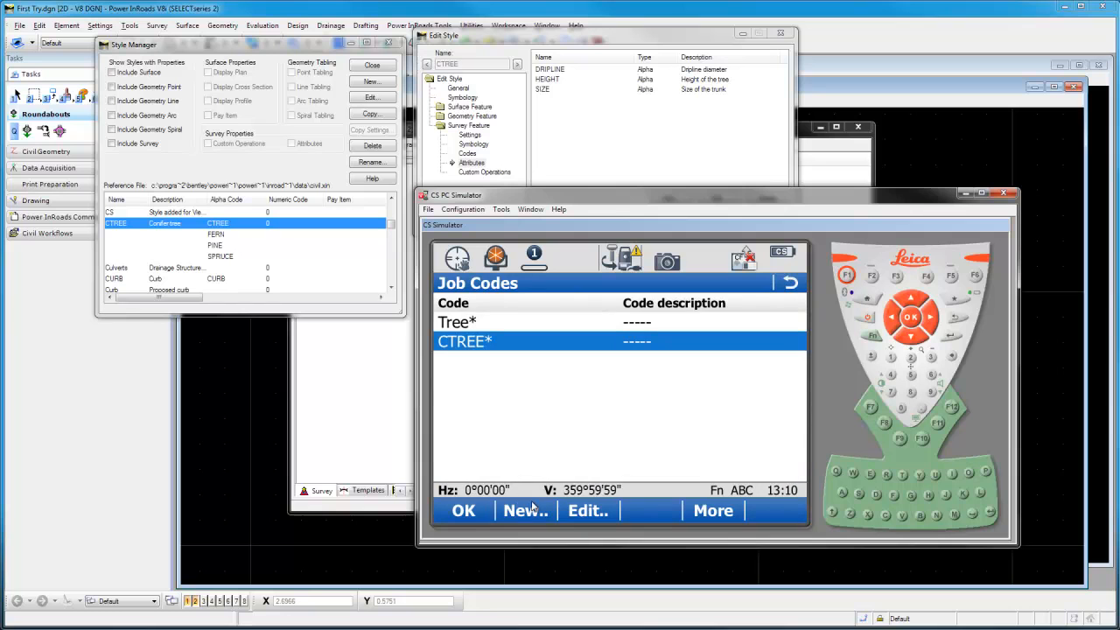
- Create a new code named FERN and add its attribute field
left_click(525, 511)
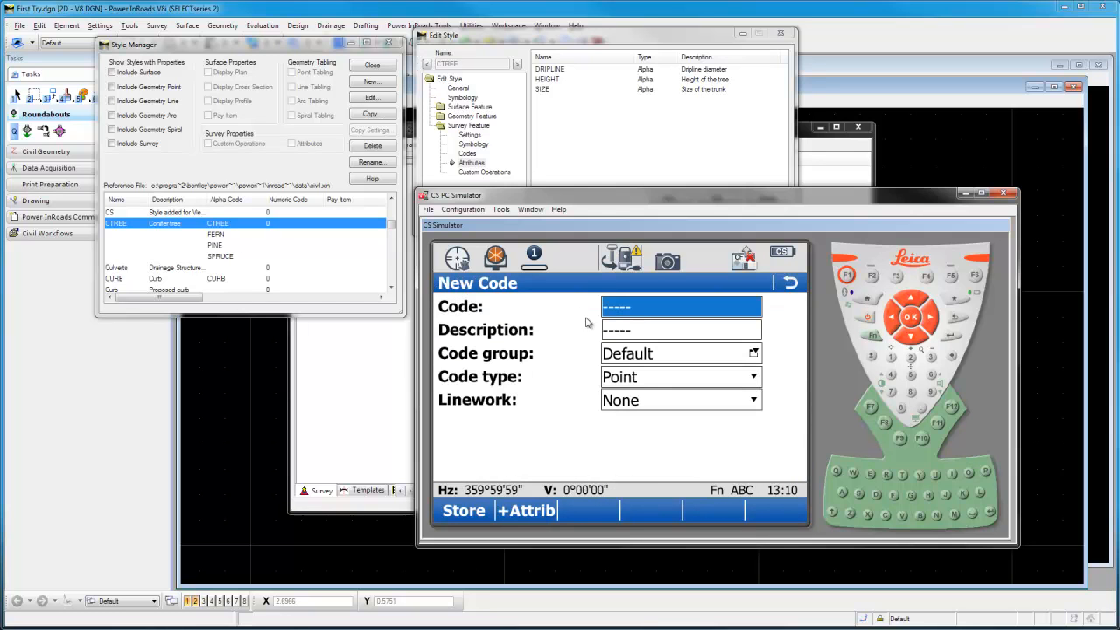
type("FERN")
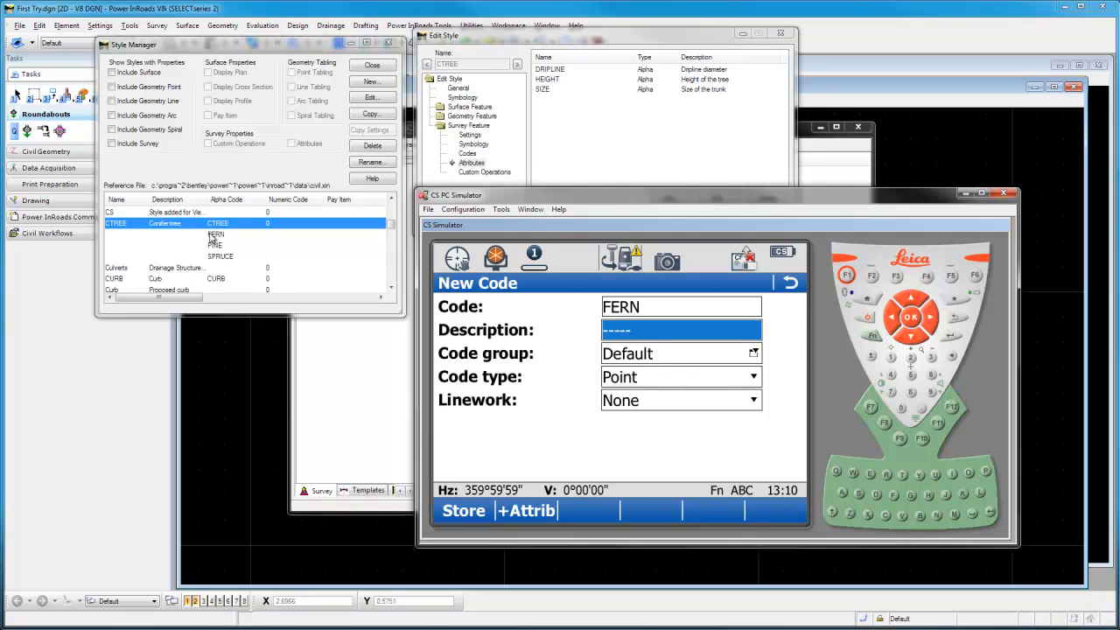
left_click(526, 510)
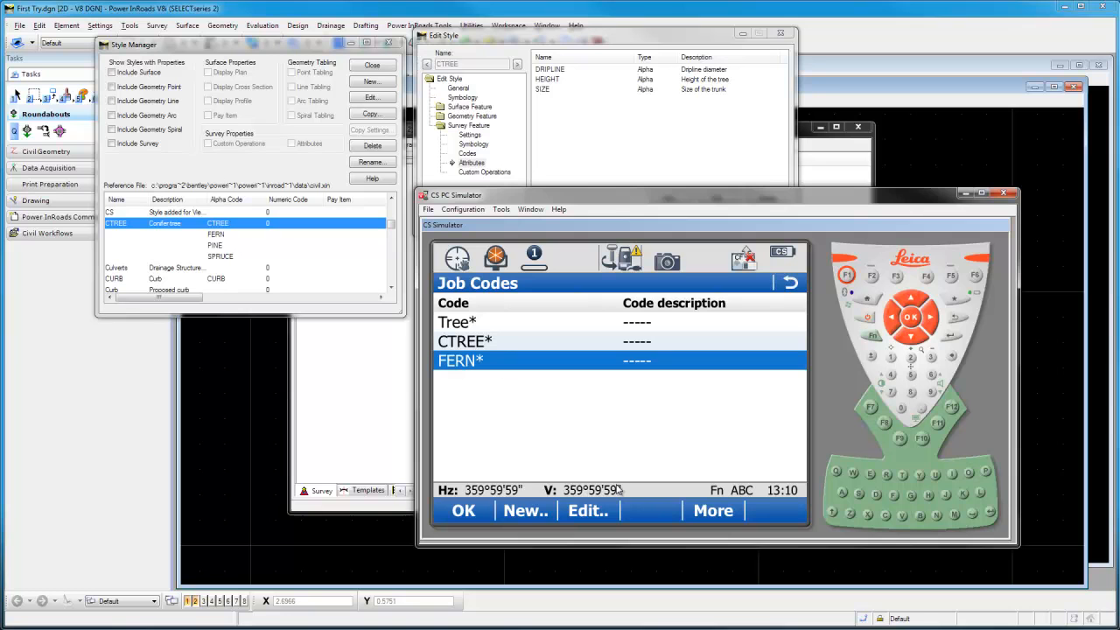
- Accept the job codes and store the job properties back to the main menu
left_click(462, 511)
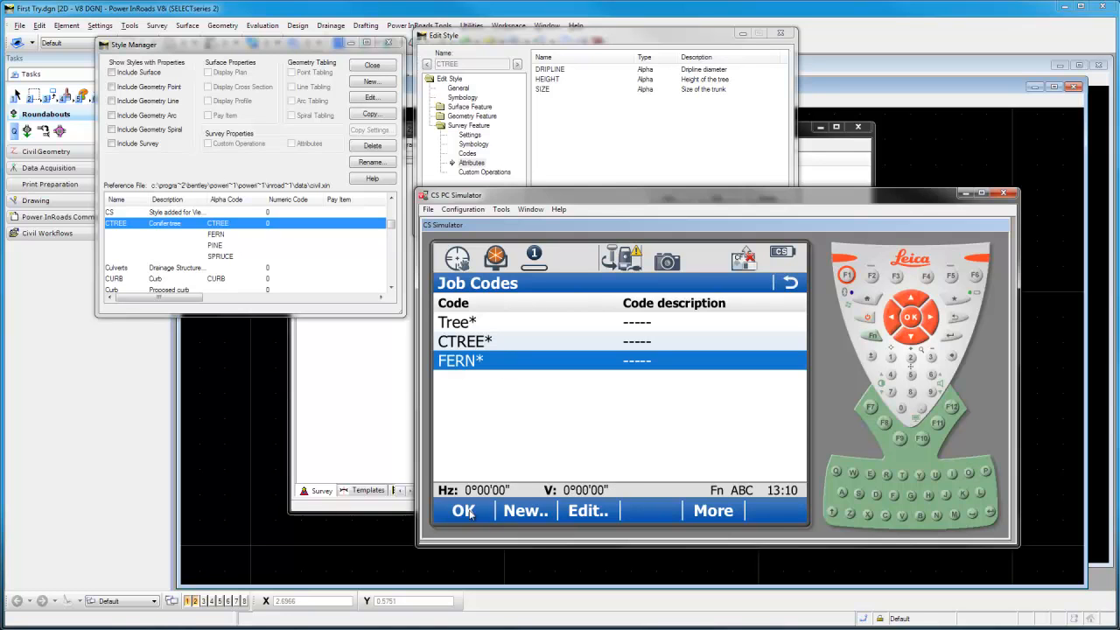
left_click(462, 510)
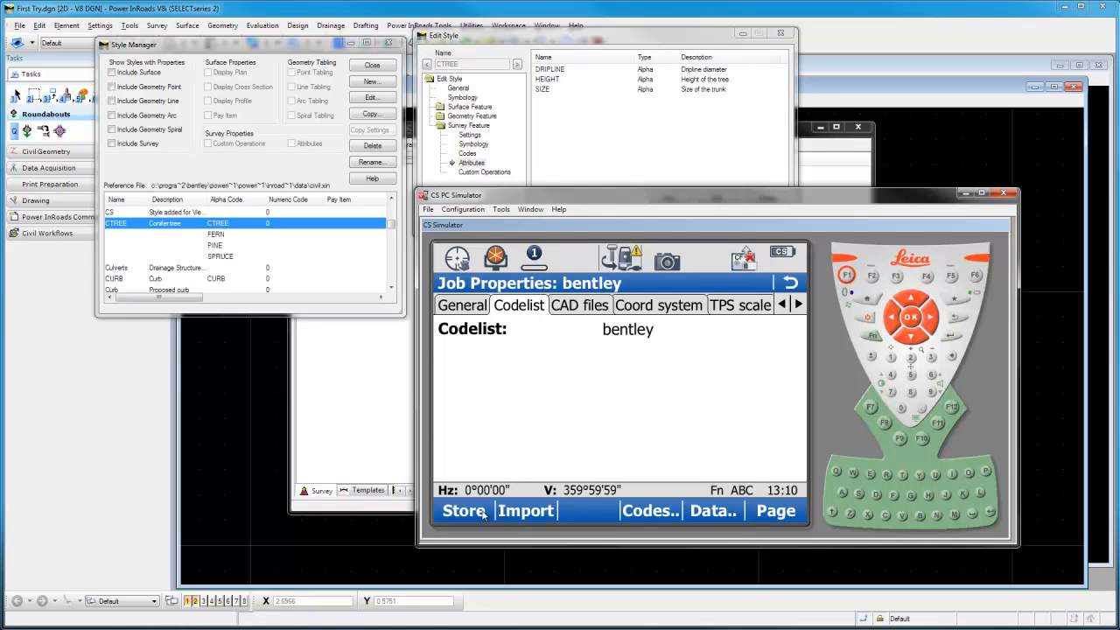
left_click(461, 511)
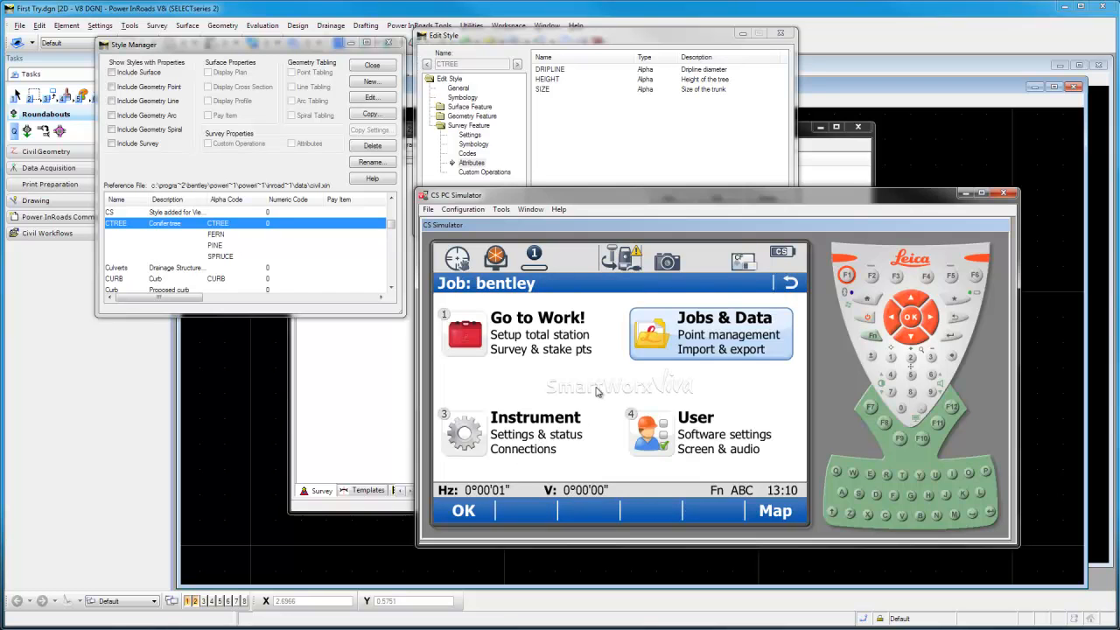
- Start a Survey for job bentley from Go to Work!
left_click(462, 332)
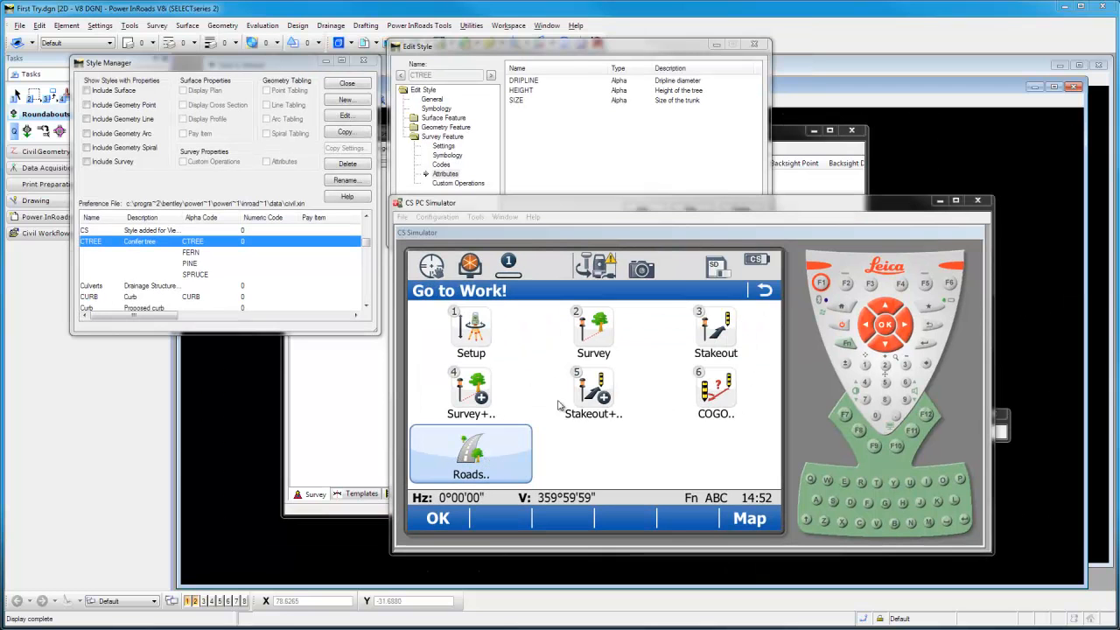
left_click(592, 328)
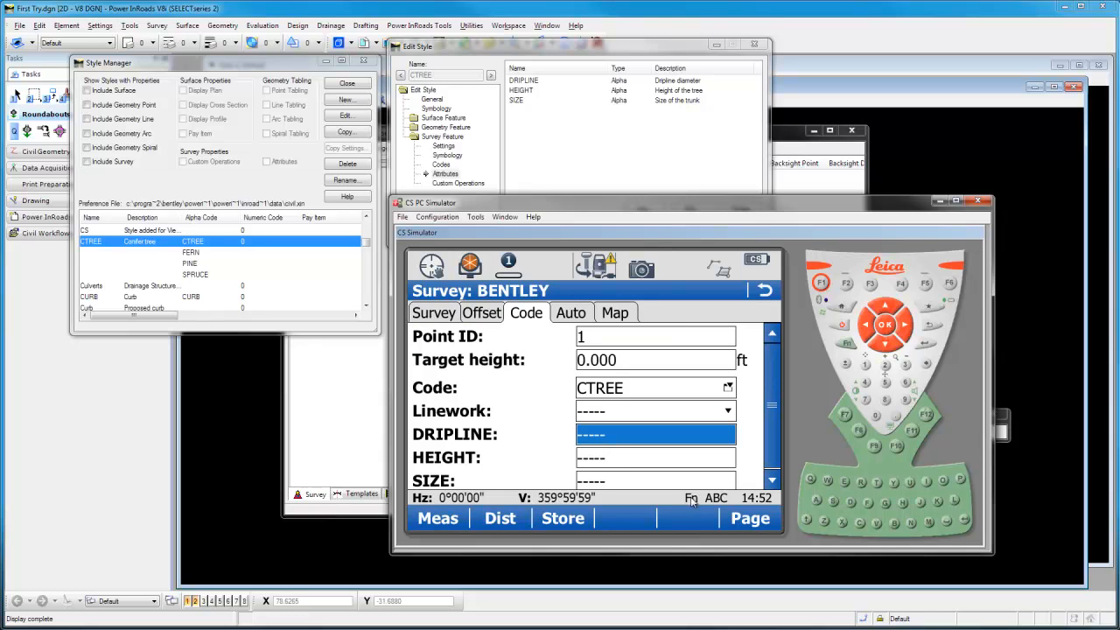
- Enter DRIPLINE 20, HEIGHT 30 and SIZE 20 for the CTREE point
type("20")
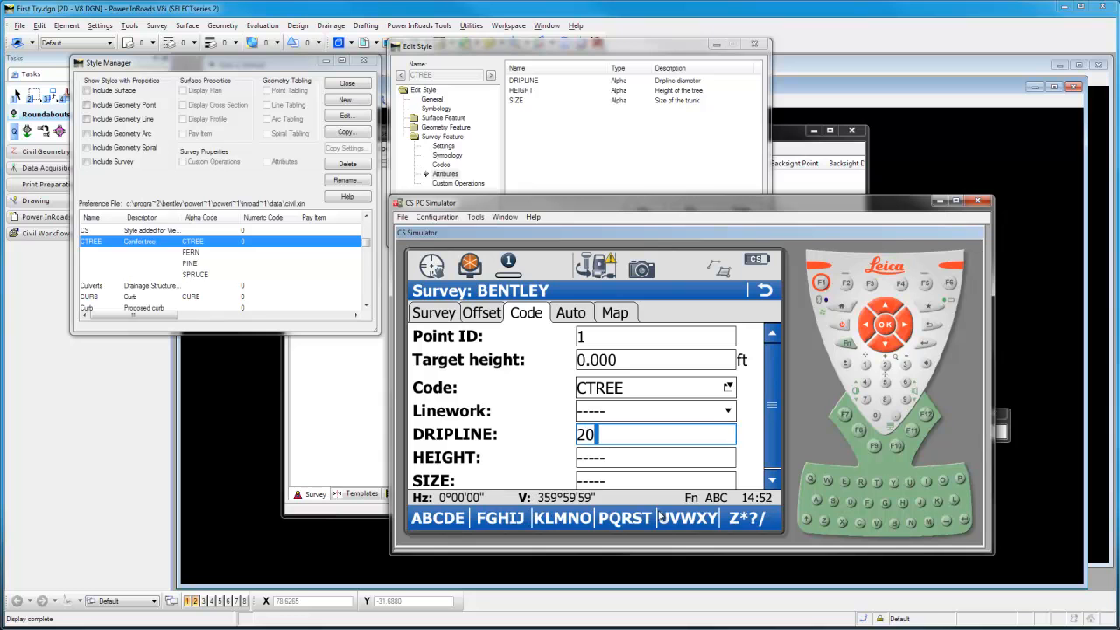
type("30")
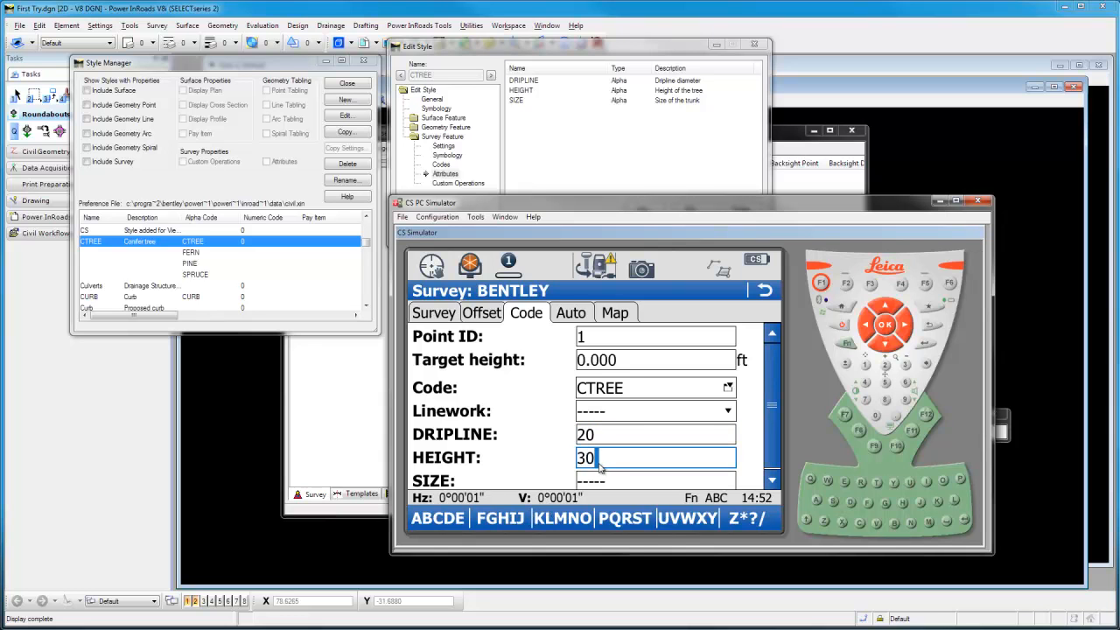
type("20")
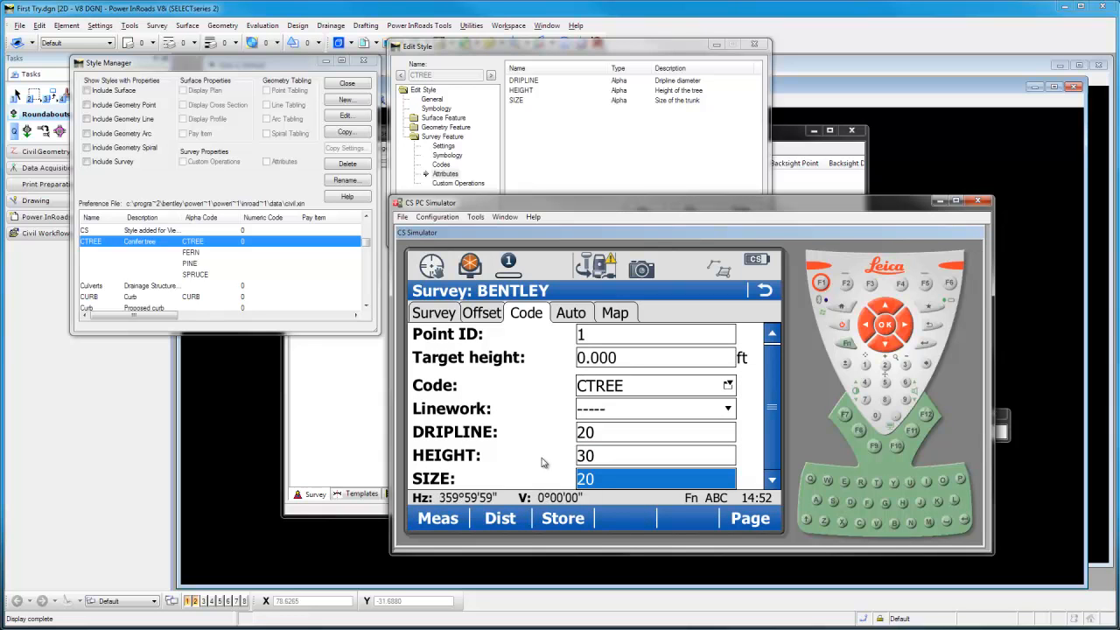
left_click(437, 518)
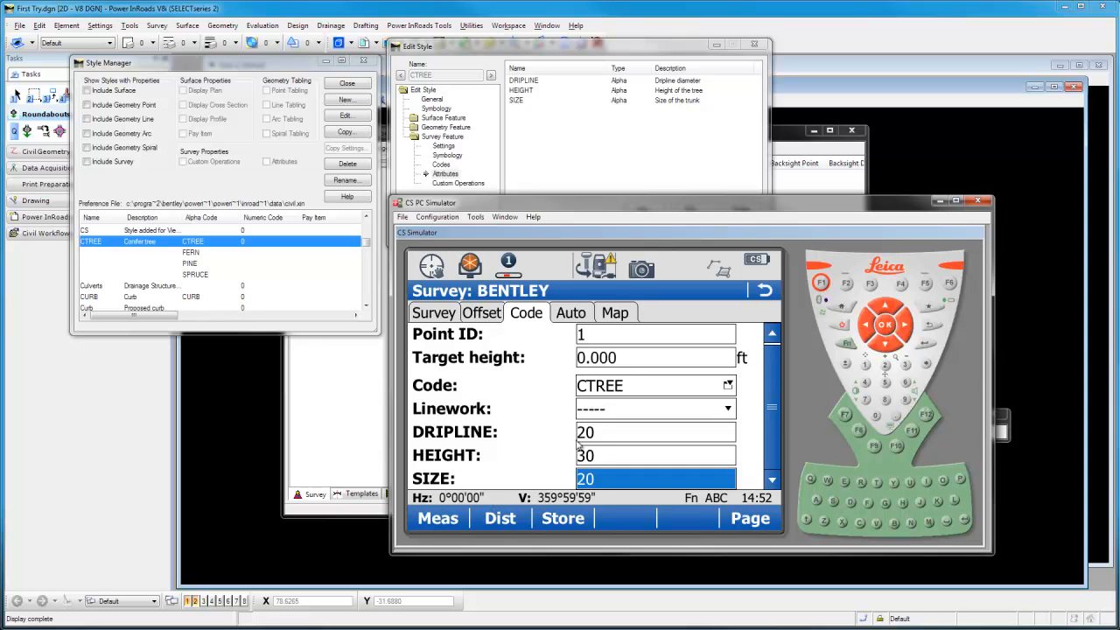
- Store point 1, then record point 2 as FERN with HEIGHT 20 and store it
left_click(562, 517)
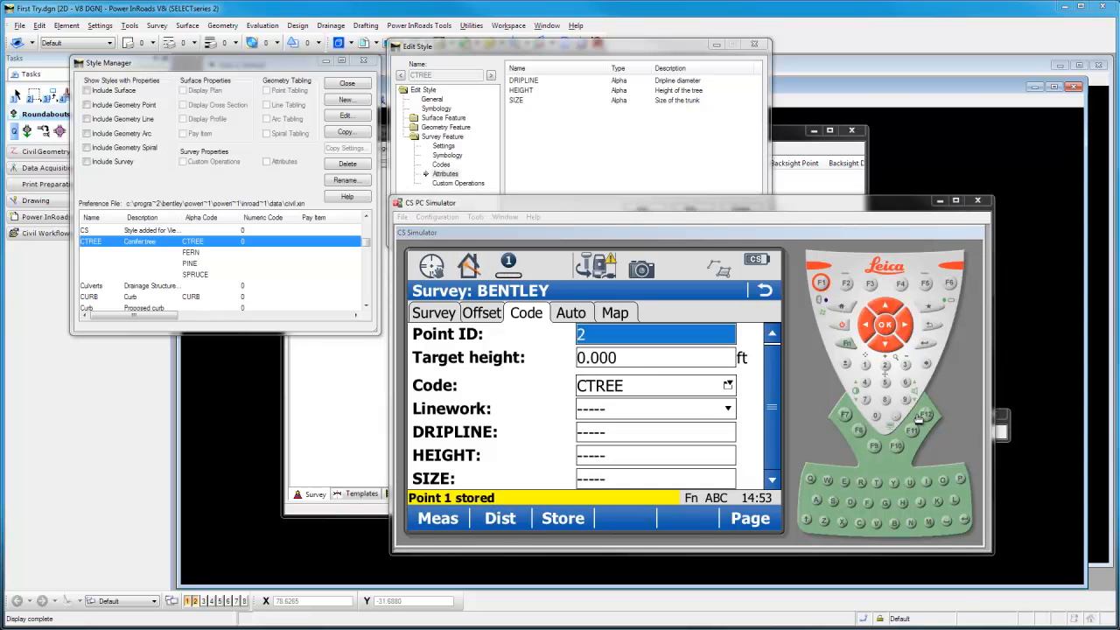
mouse_move(539, 378)
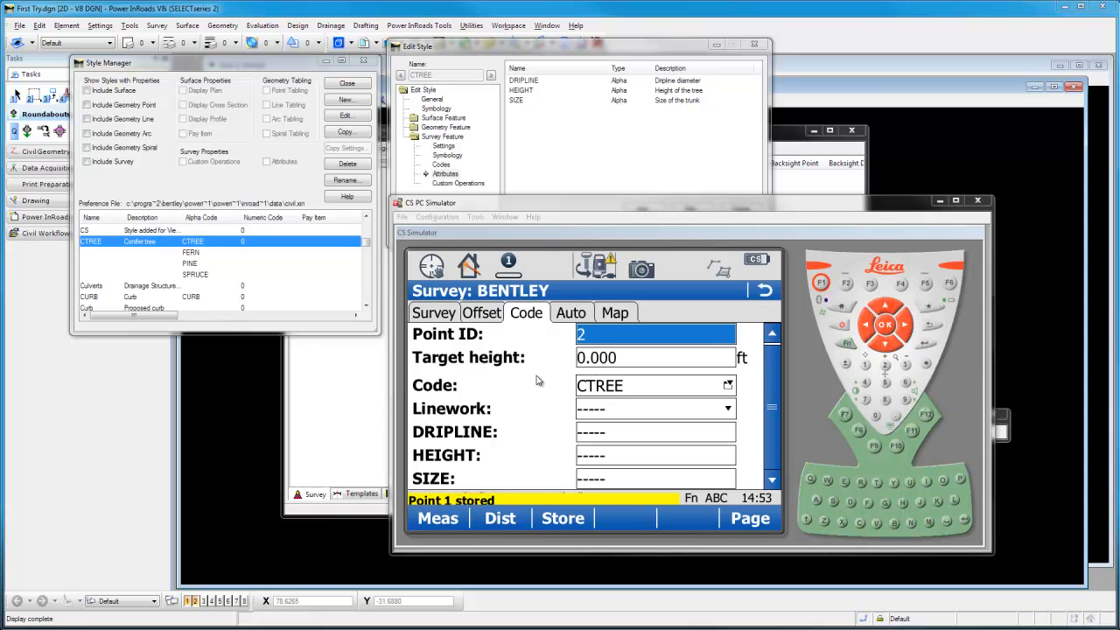
left_click(728, 384)
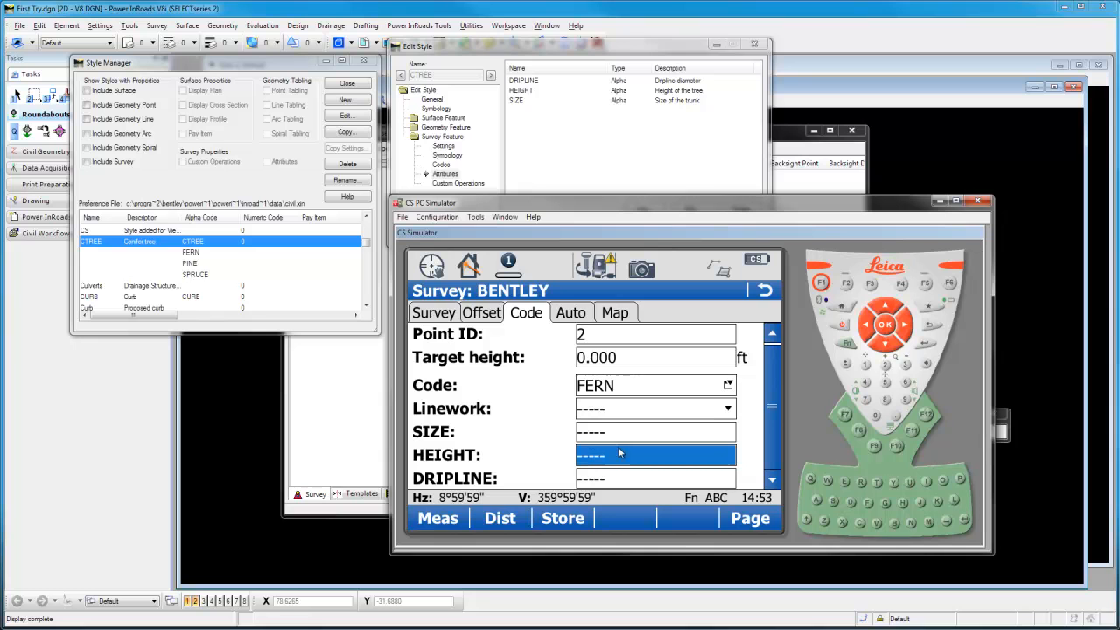
type("20")
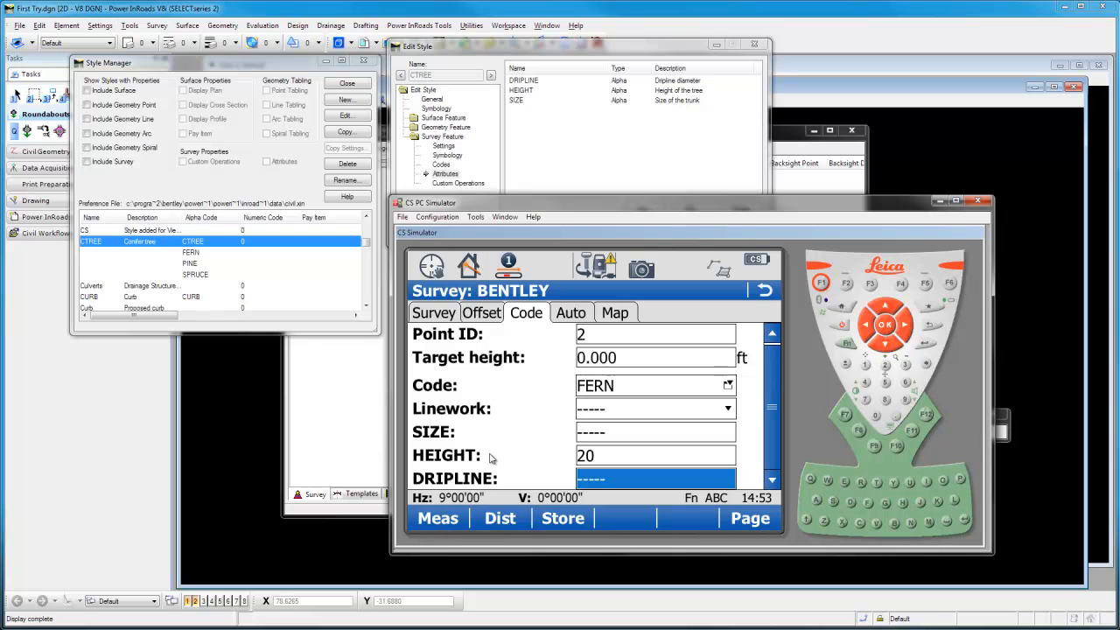
left_click(561, 518)
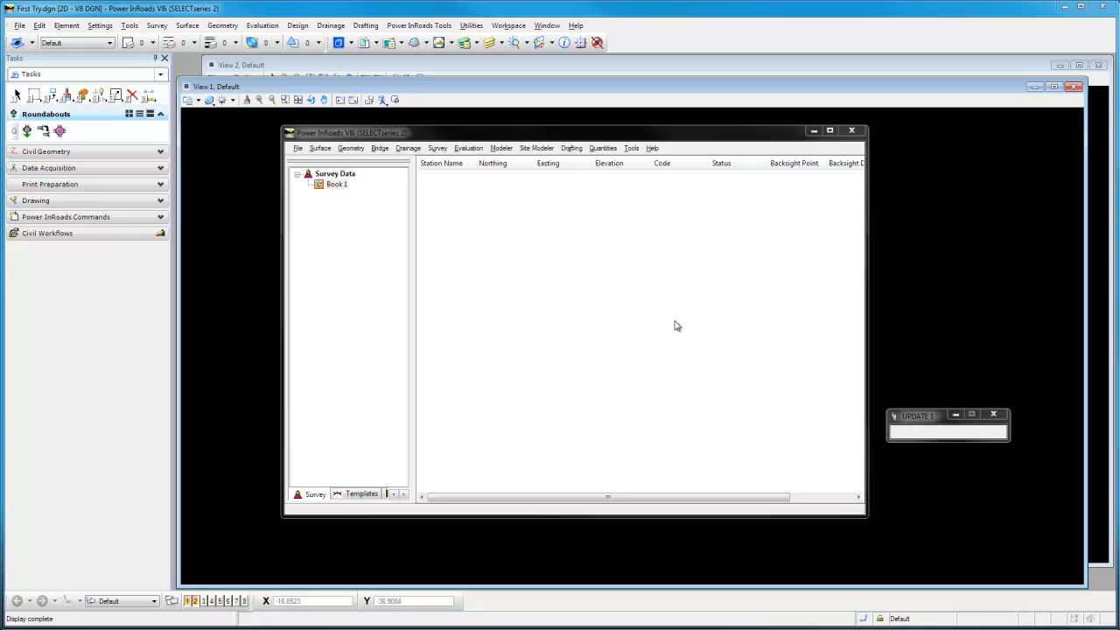
mouse_move(616, 337)
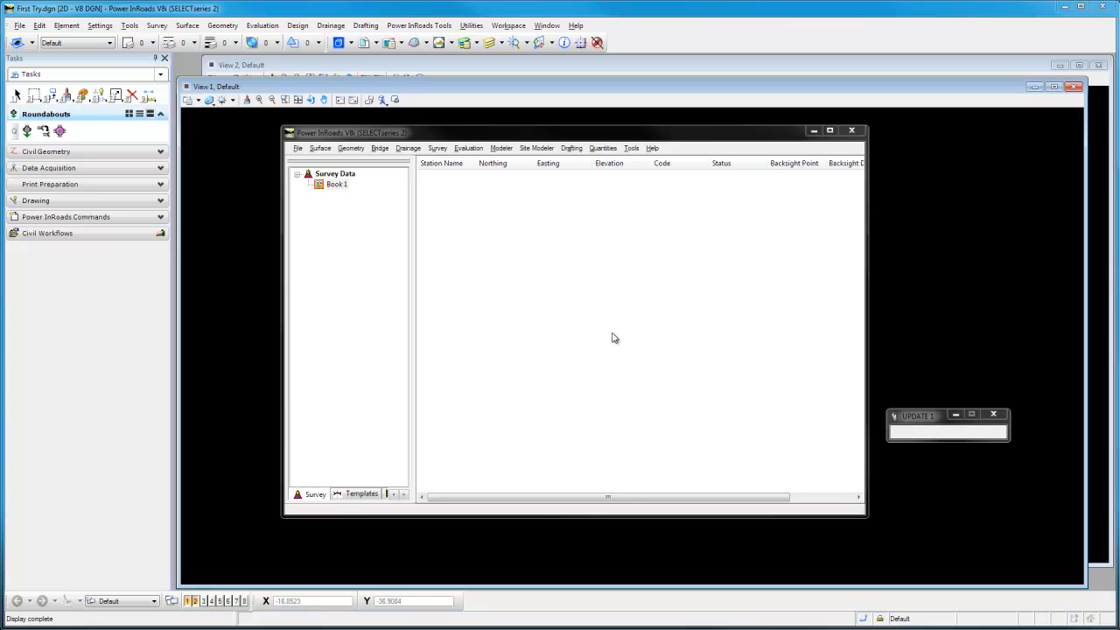
mouse_move(572, 315)
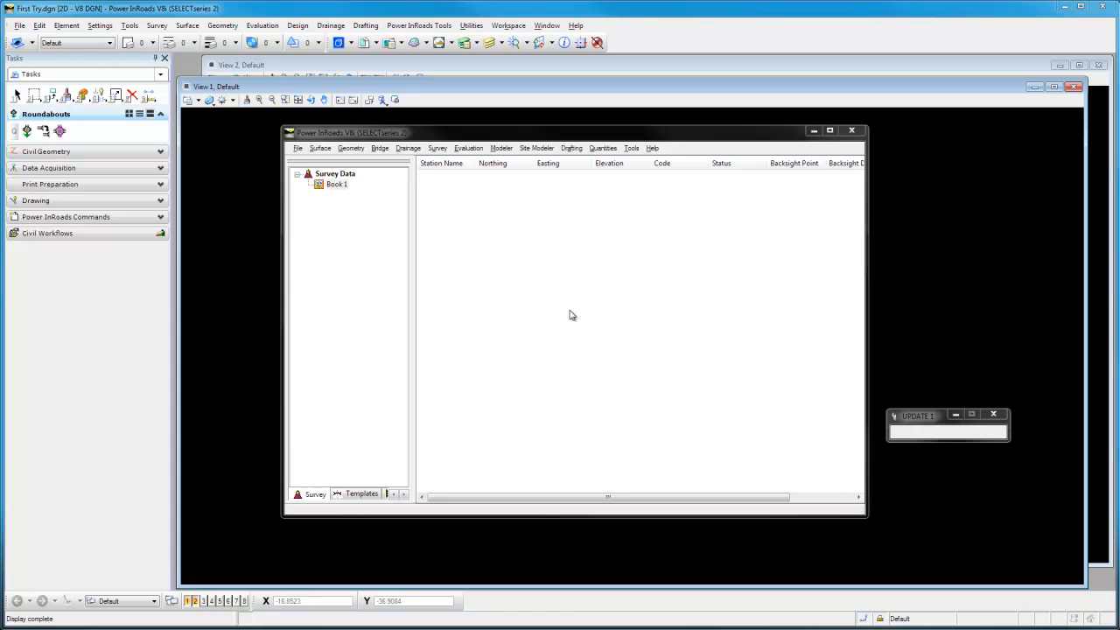
mouse_move(514, 292)
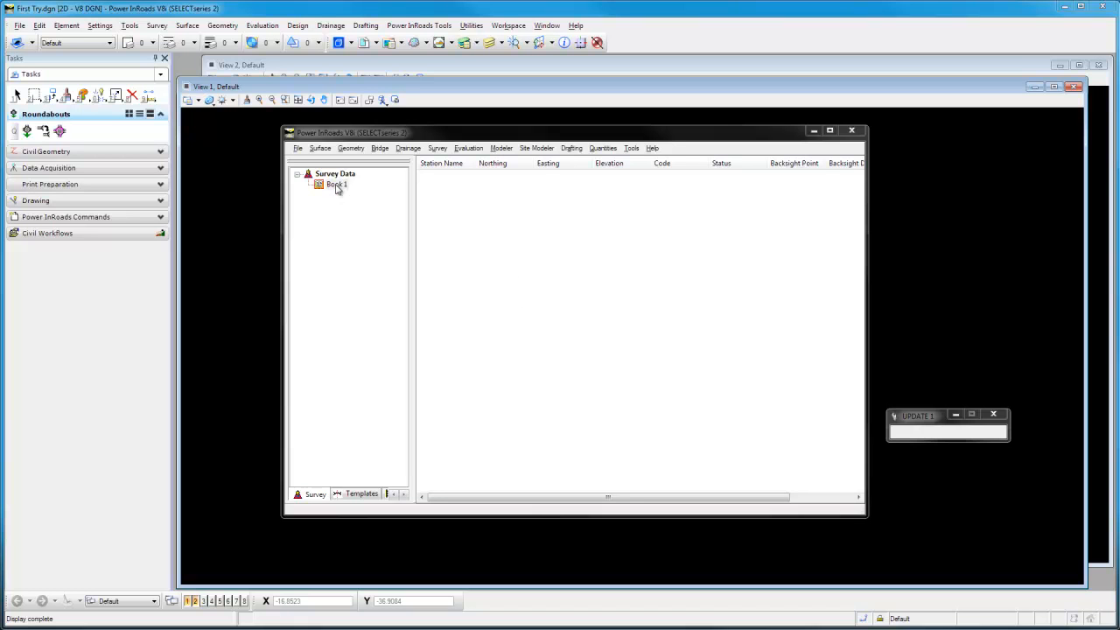
left_click(297, 147)
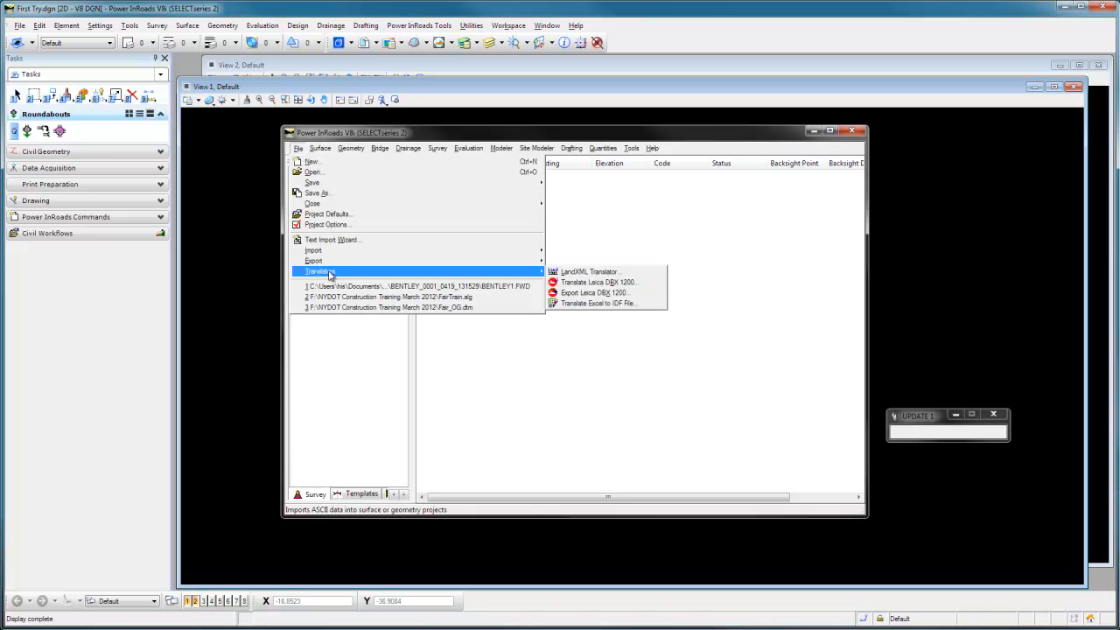
mouse_move(609, 292)
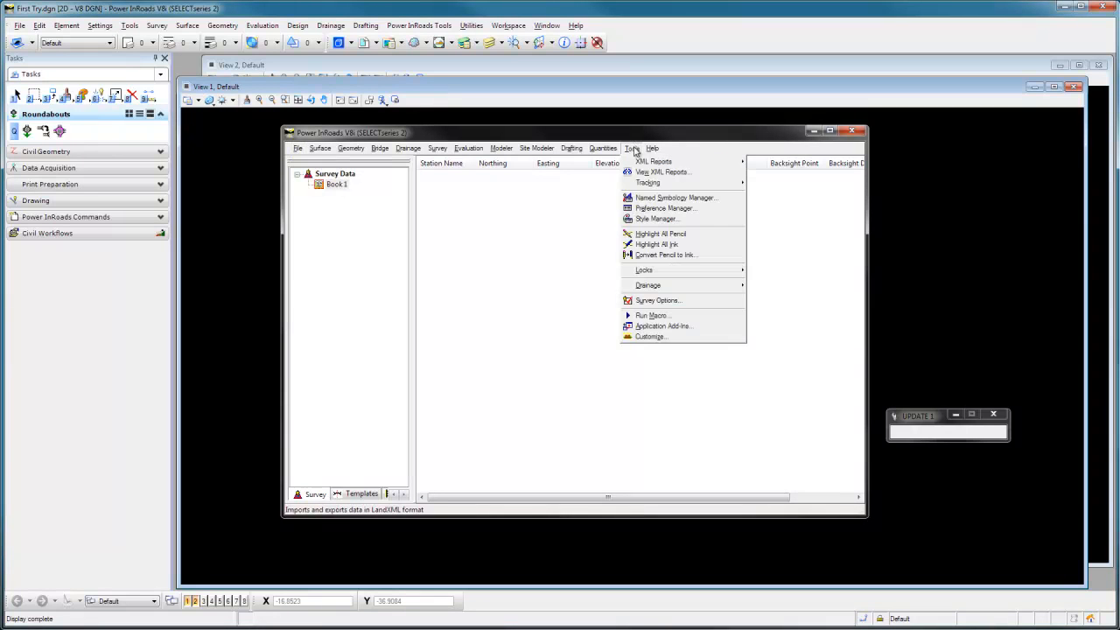
left_click(661, 326)
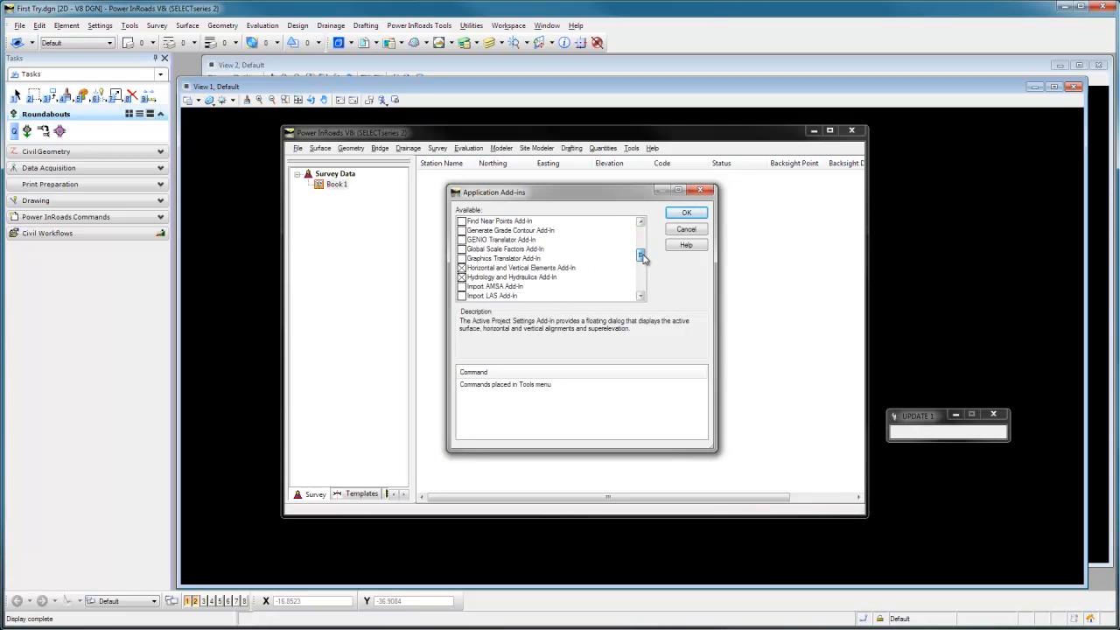
left_click(640, 255)
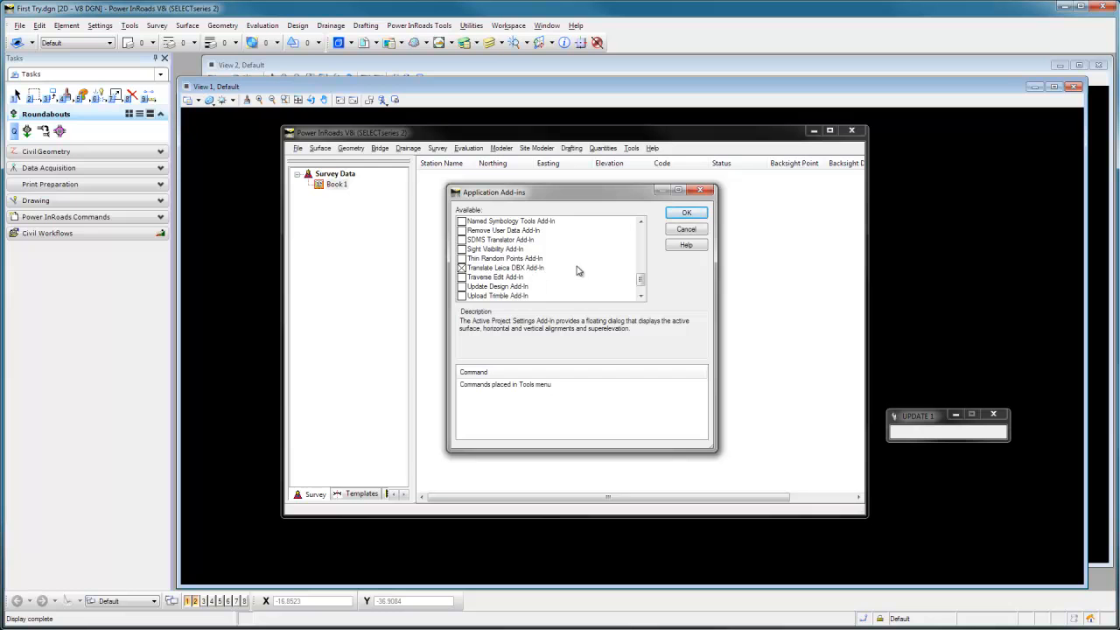
left_click(685, 211)
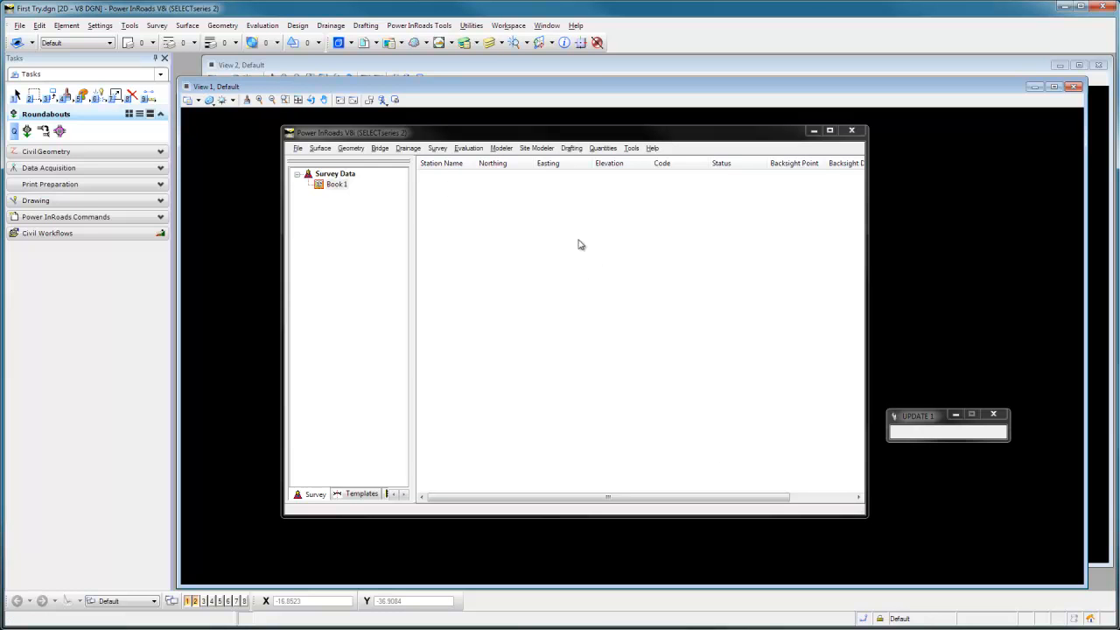
- Start the Leica DBX 1200 translator and pick the BENTLEY project
left_click(297, 147)
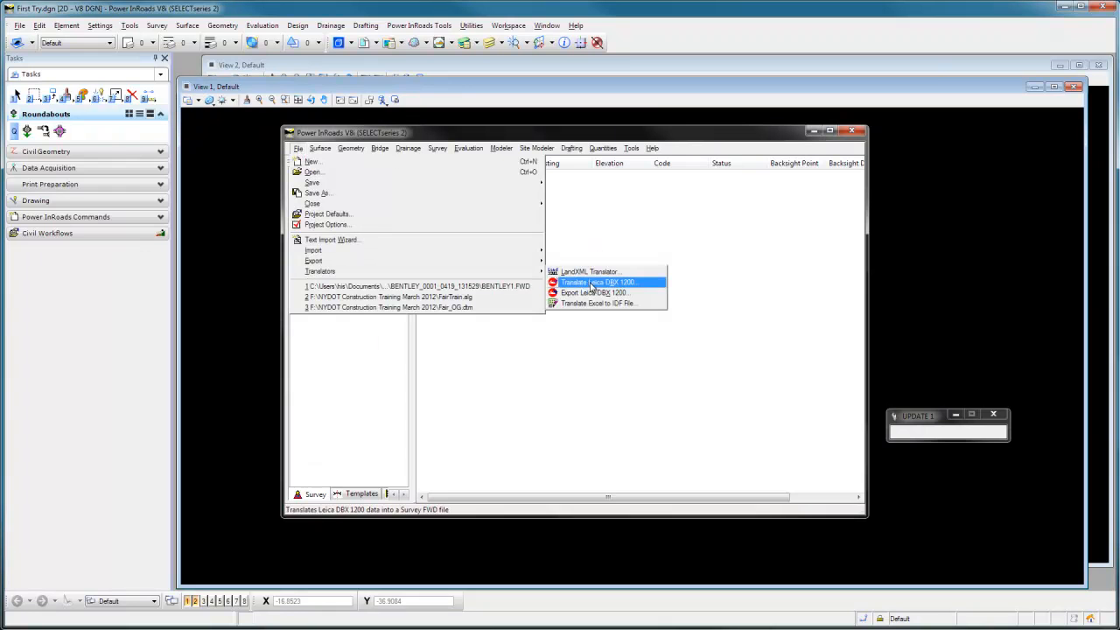
left_click(606, 282)
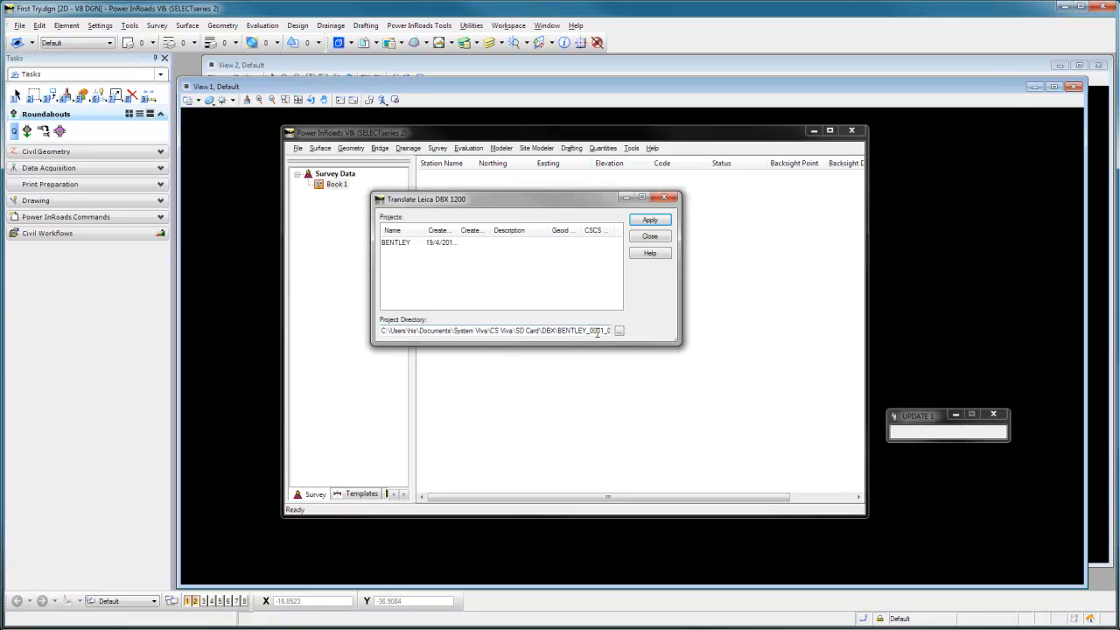
mouse_move(588, 329)
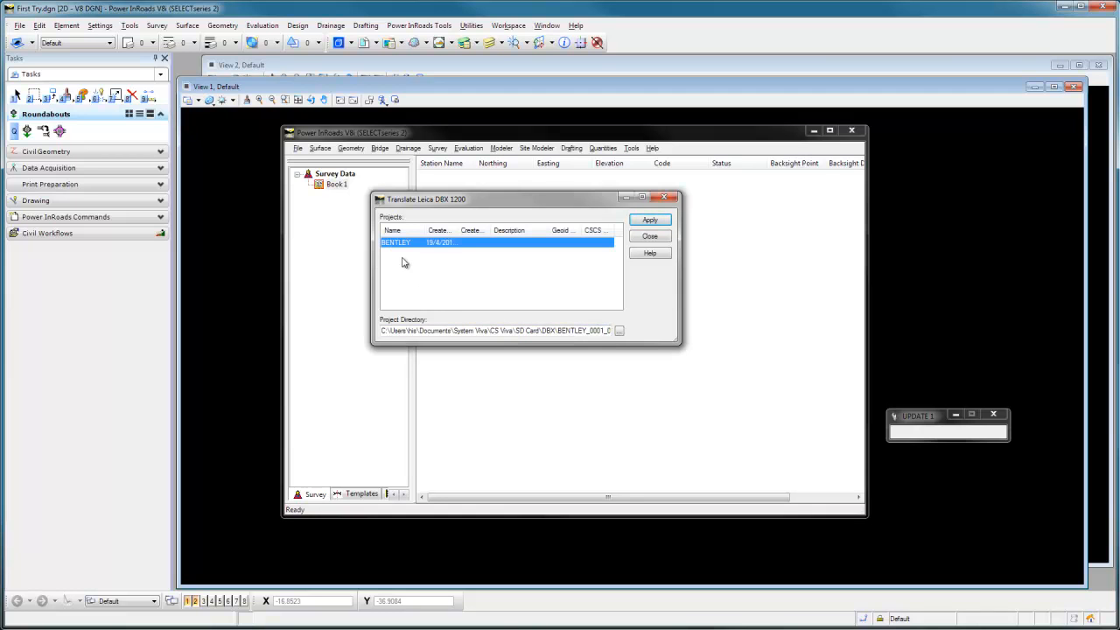
left_click(651, 220)
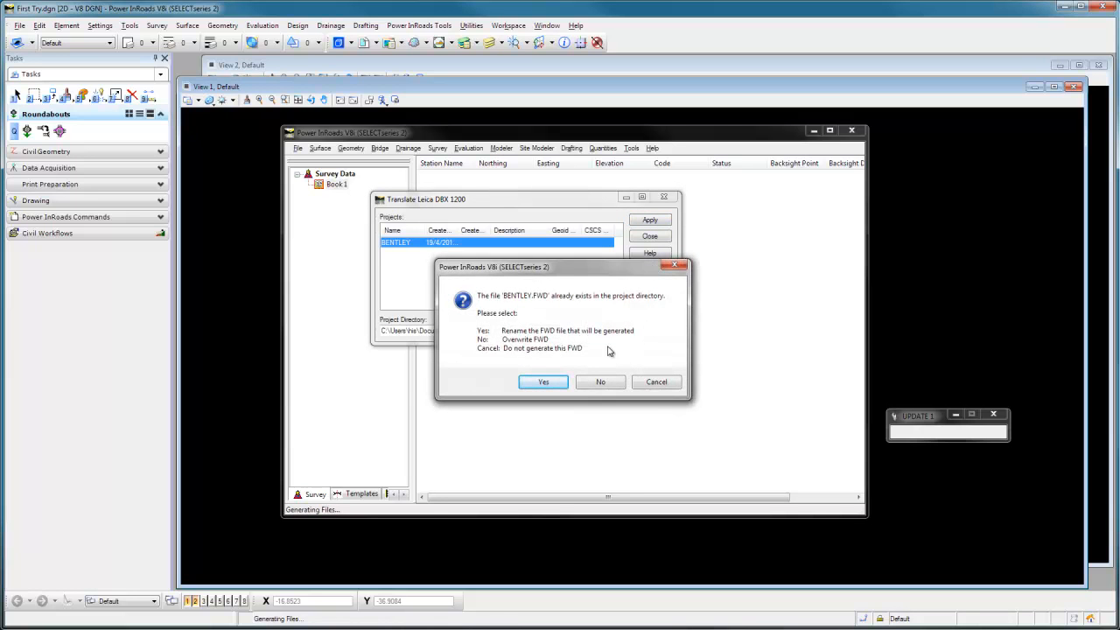
mouse_move(581, 352)
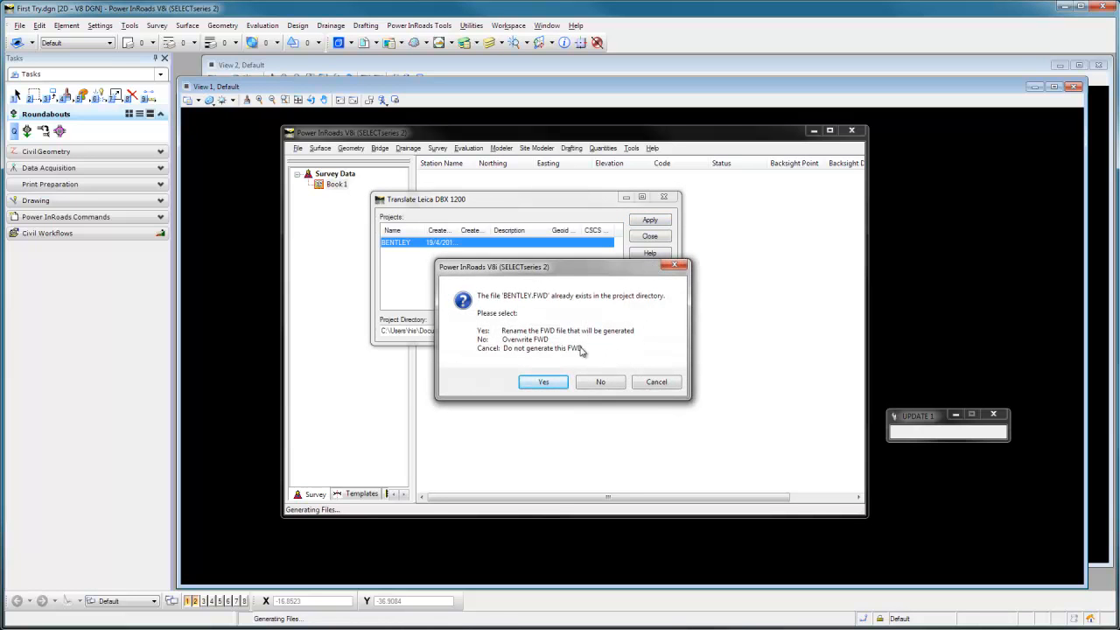
mouse_move(583, 357)
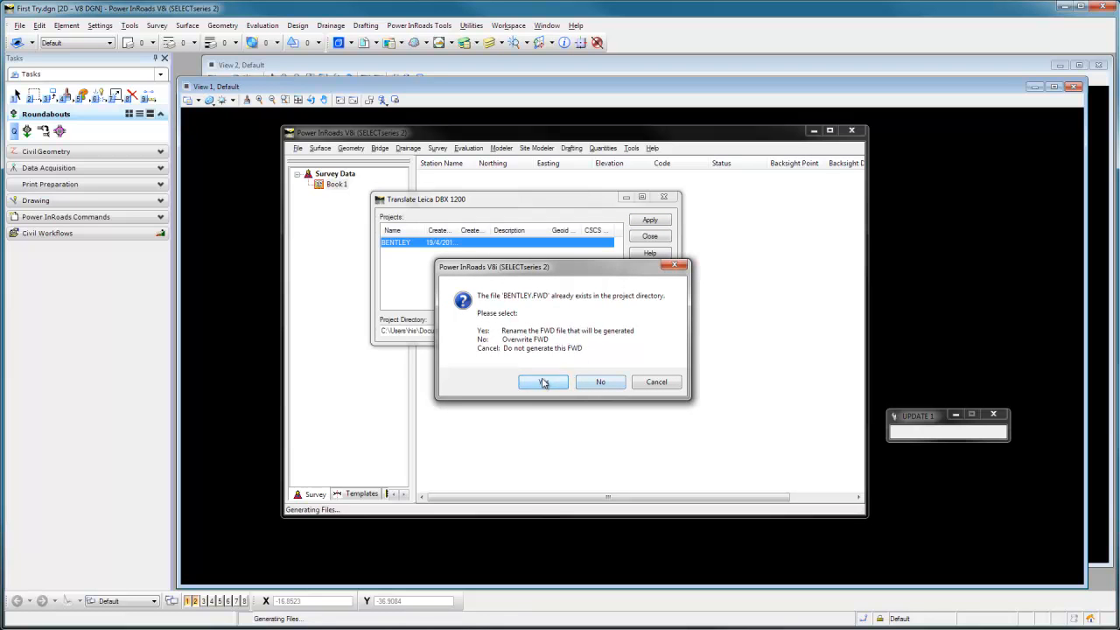
- Translate to a renamed FWD, keeping the existing BENTLEY.FWD, and close the translator
left_click(542, 381)
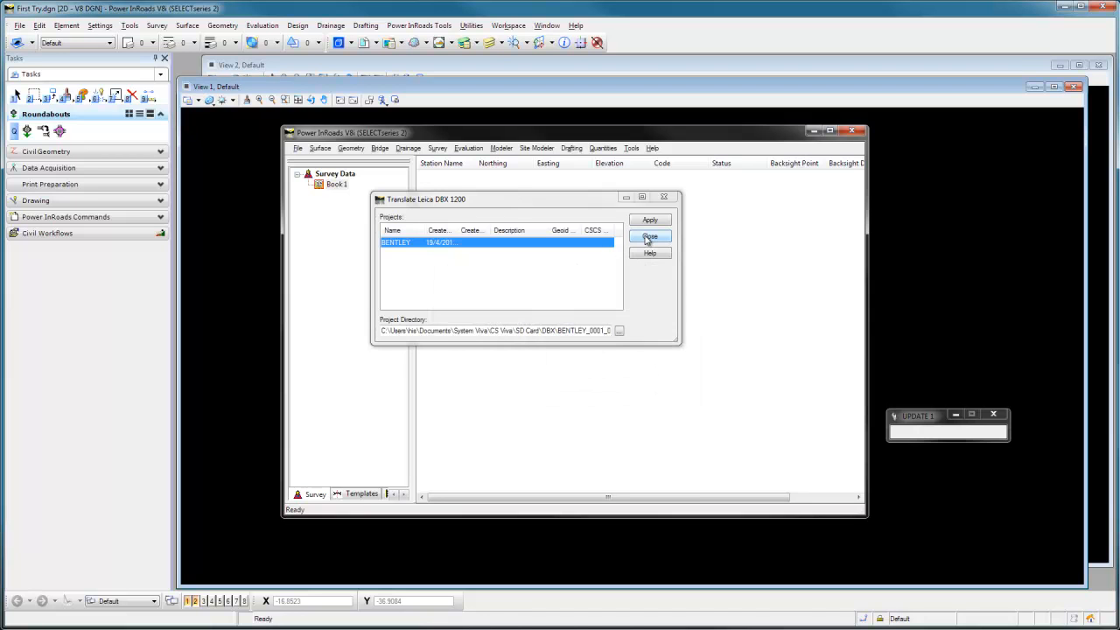
left_click(649, 238)
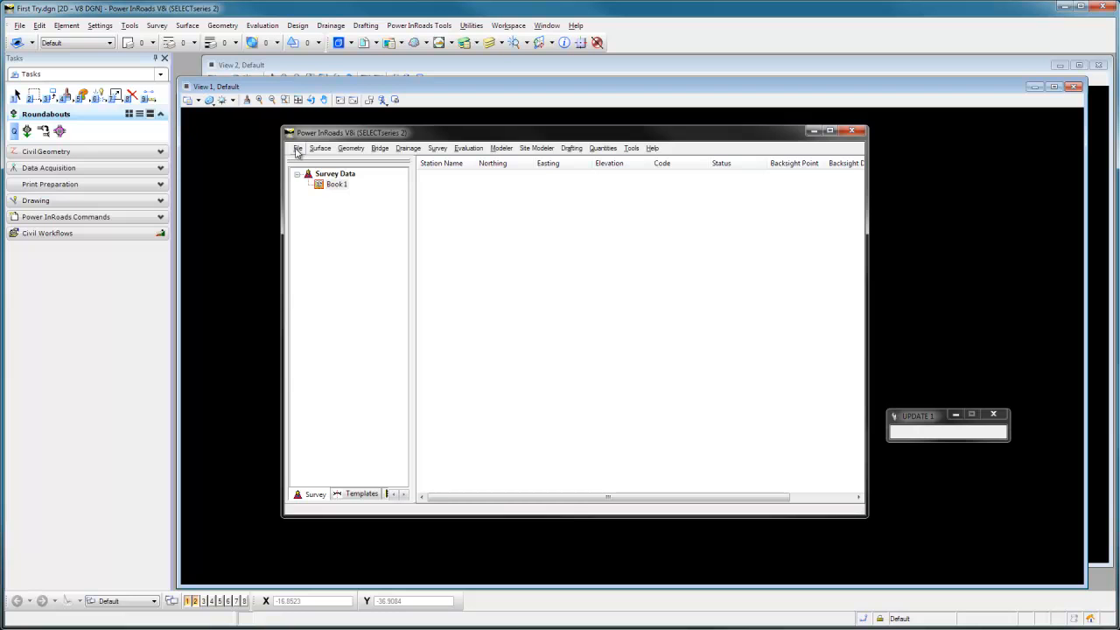
- Open the BENTLEY FWD fieldbook file, converting the metric survey to international feet
left_click(297, 147)
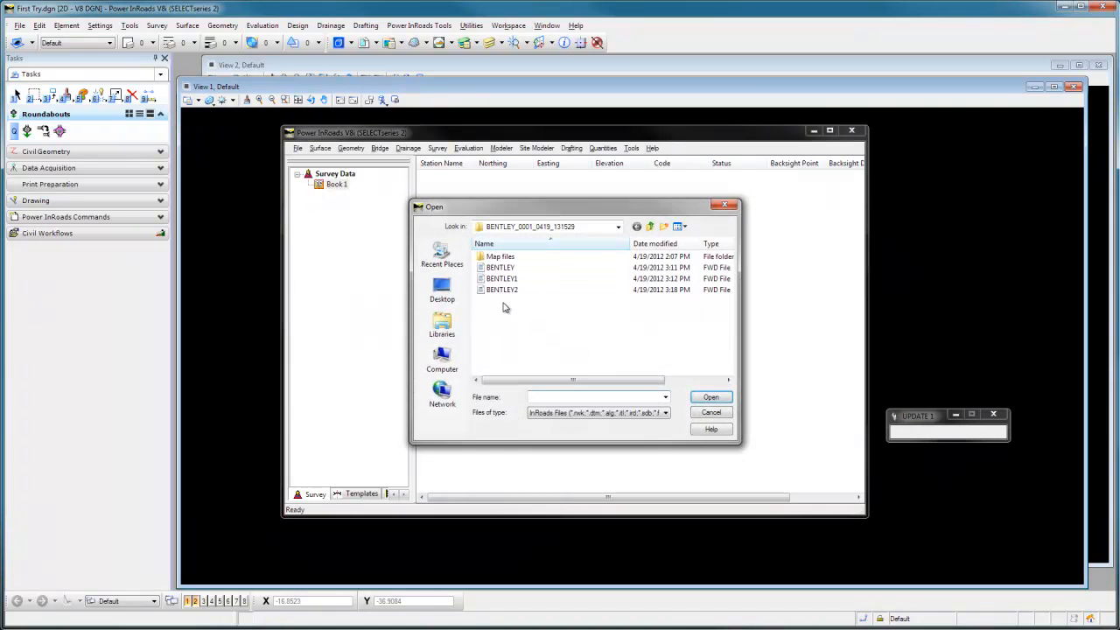
left_click(500, 266)
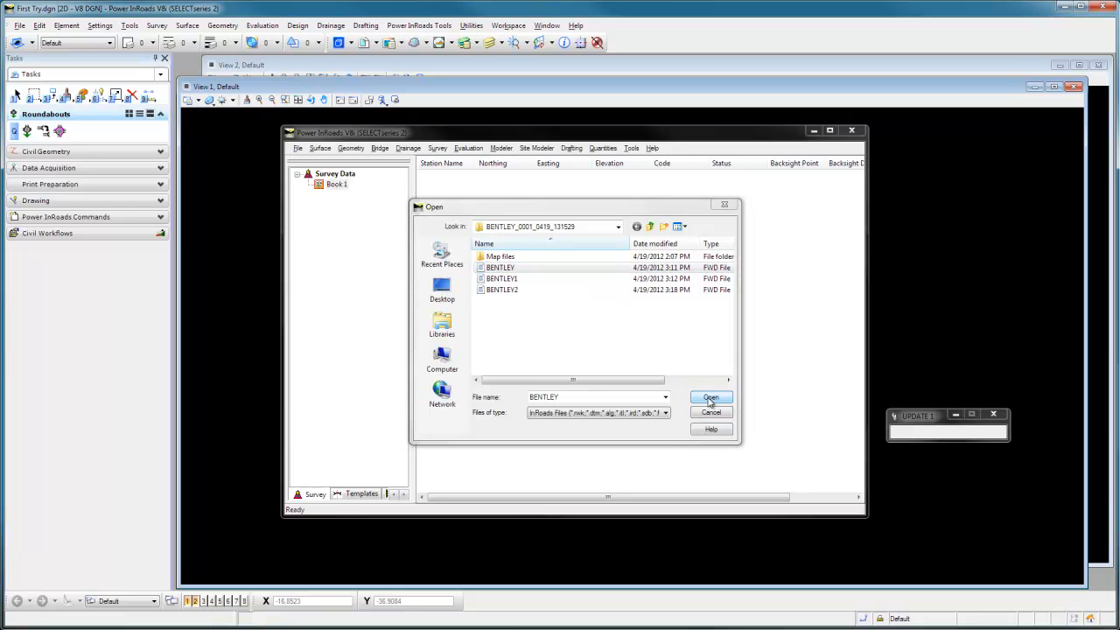
left_click(710, 397)
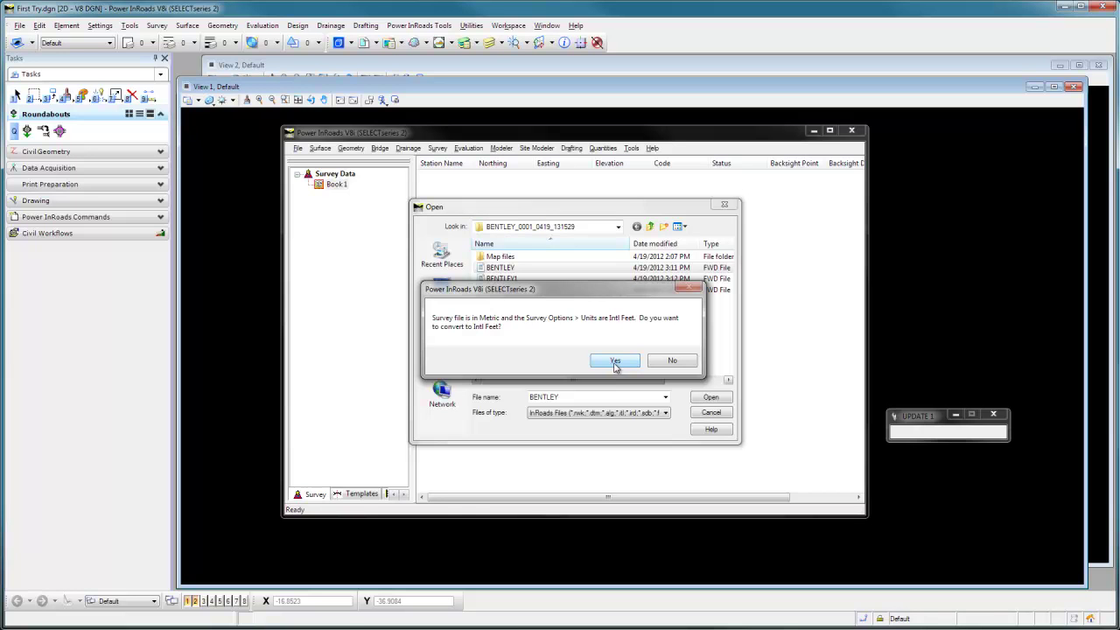
left_click(614, 360)
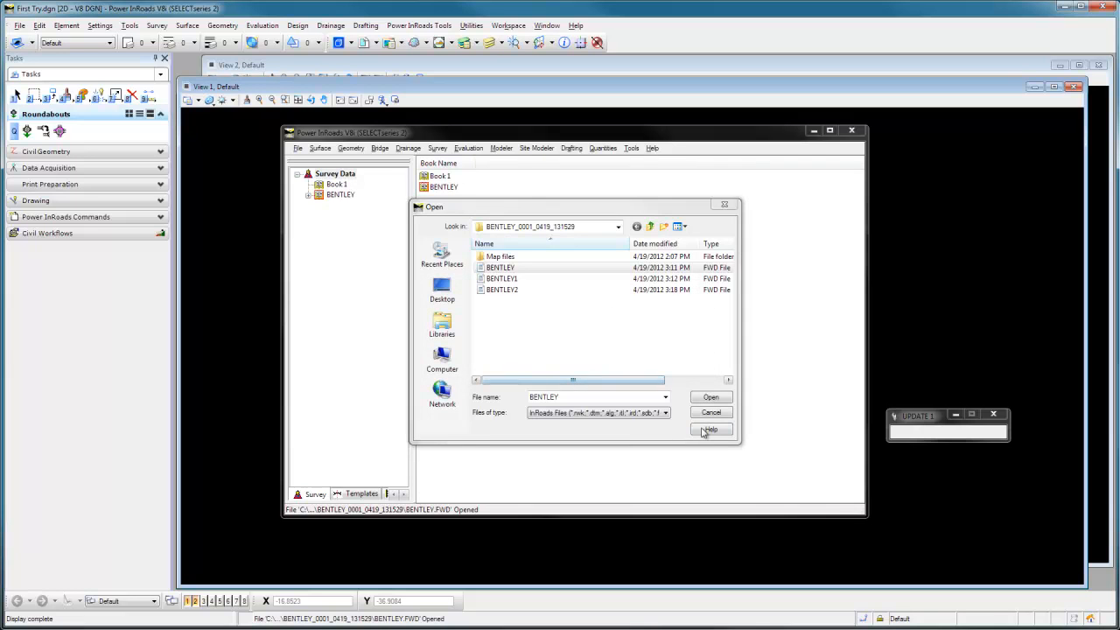
left_click(710, 397)
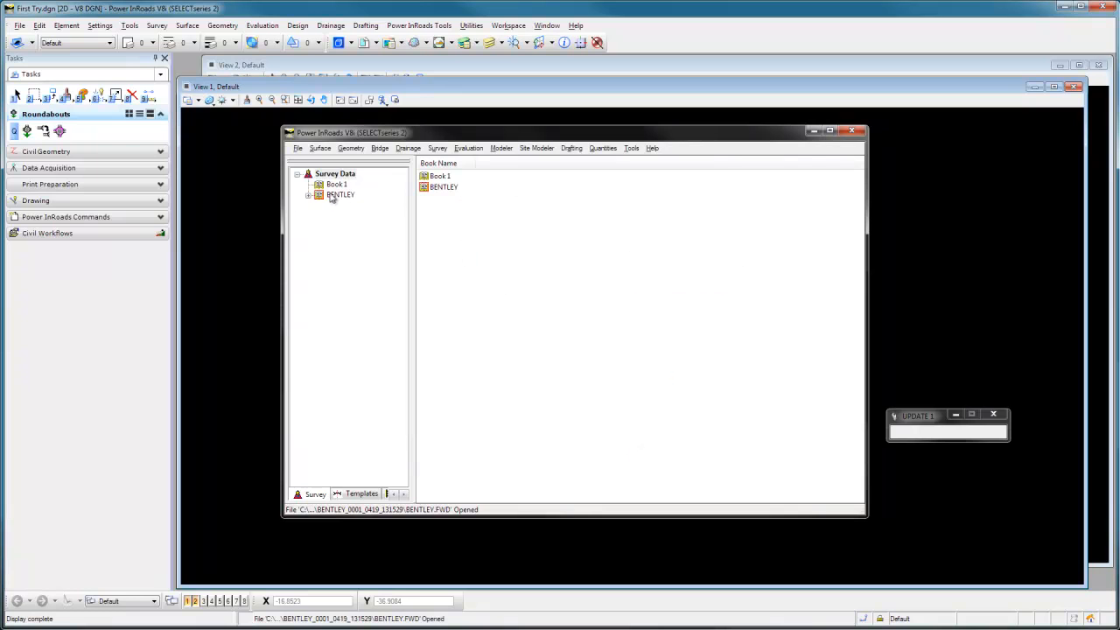
- Expand the BENTLEY book and show its station's observations (CTREE, FERN)
left_click(340, 195)
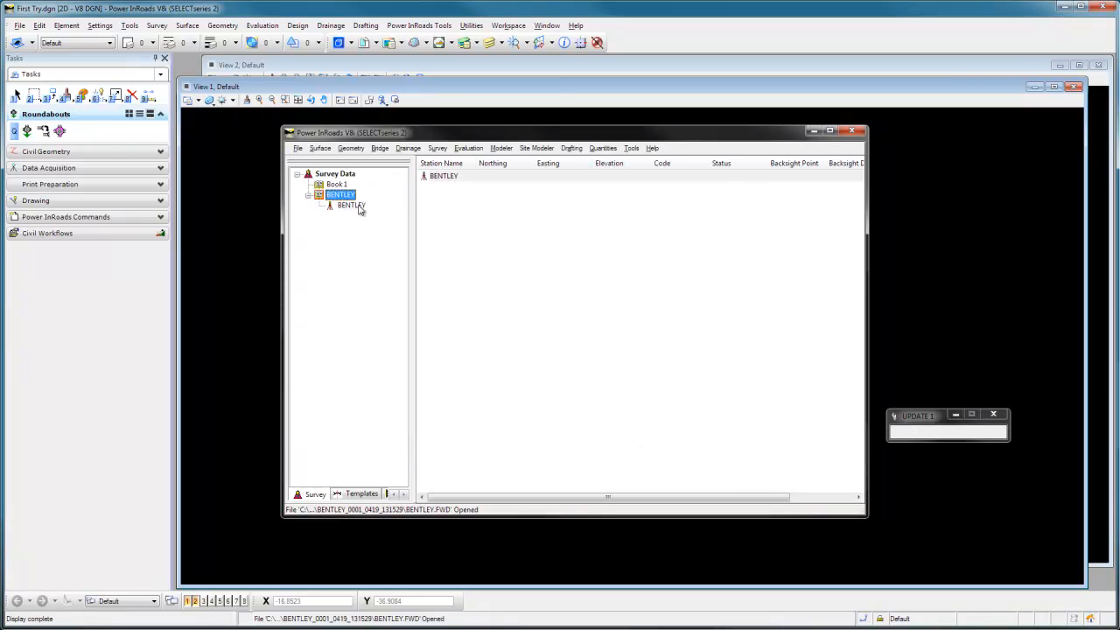
left_click(350, 205)
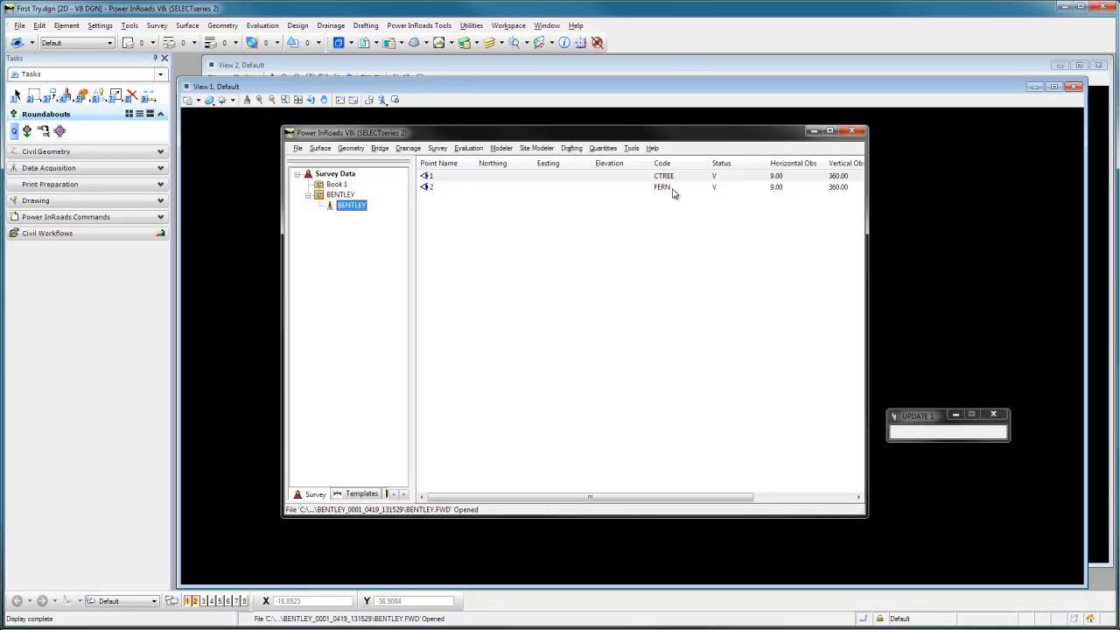
mouse_move(685, 187)
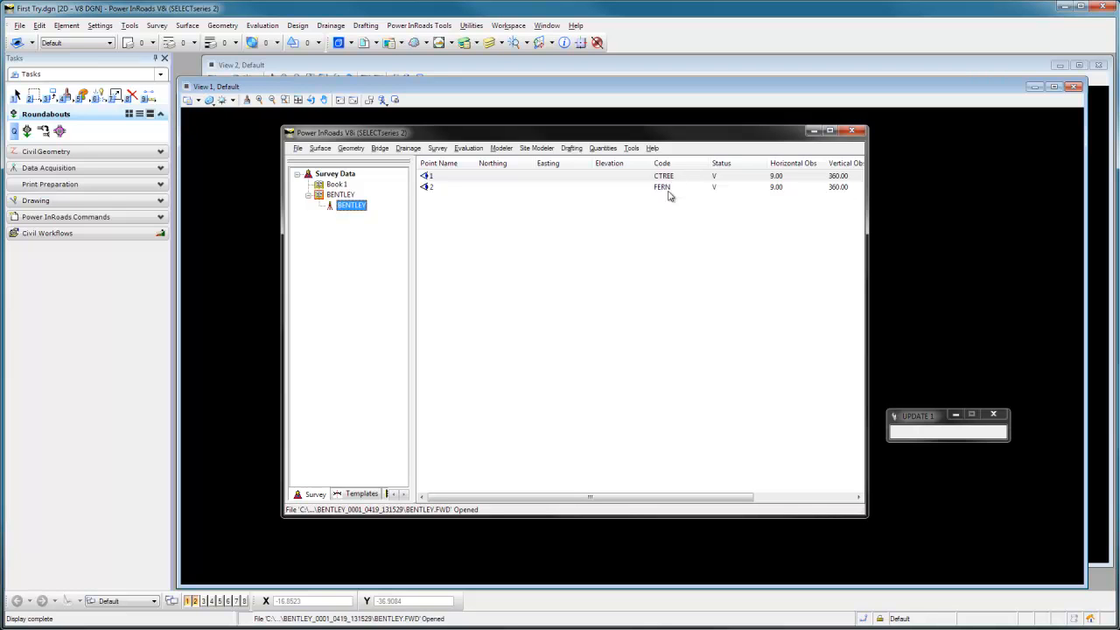
mouse_move(667, 189)
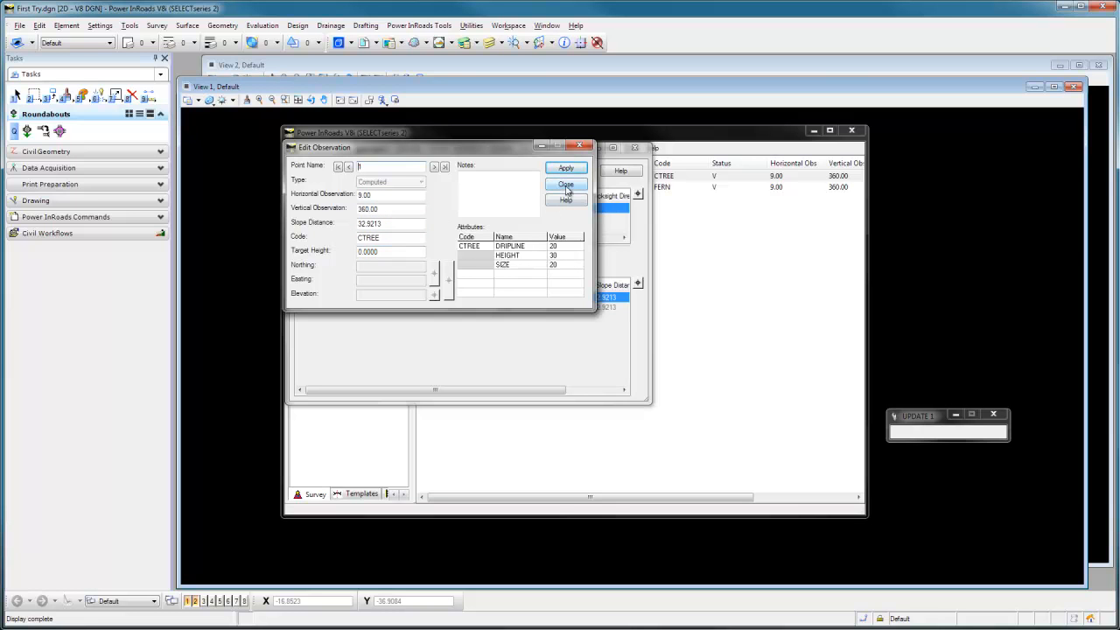
- Review CTREE's DRIPLINE/HEIGHT/SIZE attributes, then FERN's HEIGHT 20, in Edit Observation
left_click(565, 184)
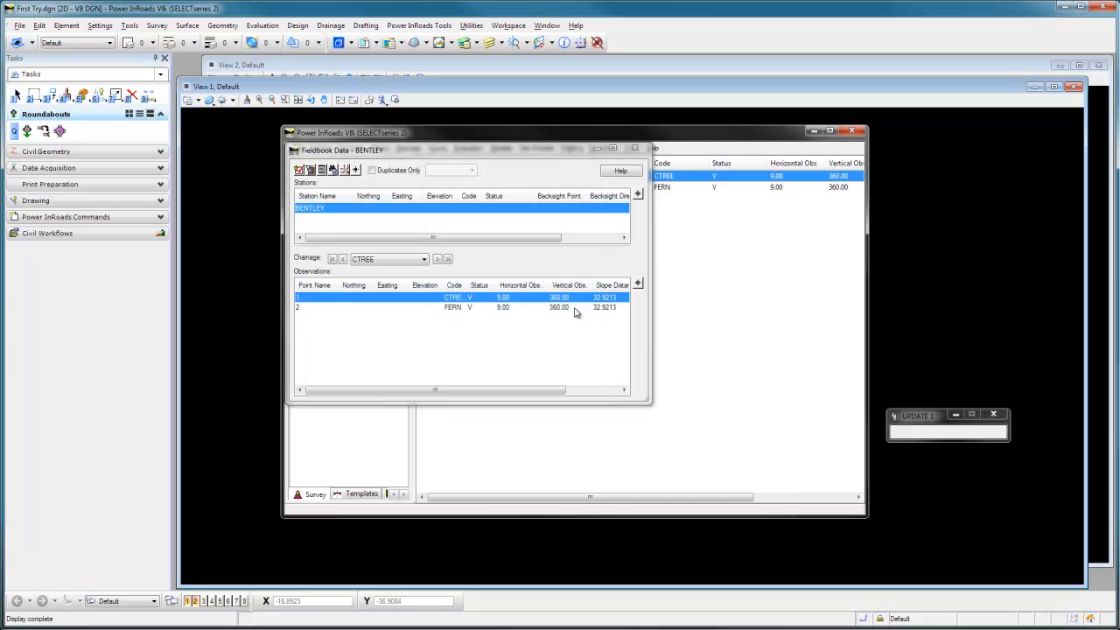
left_click(455, 308)
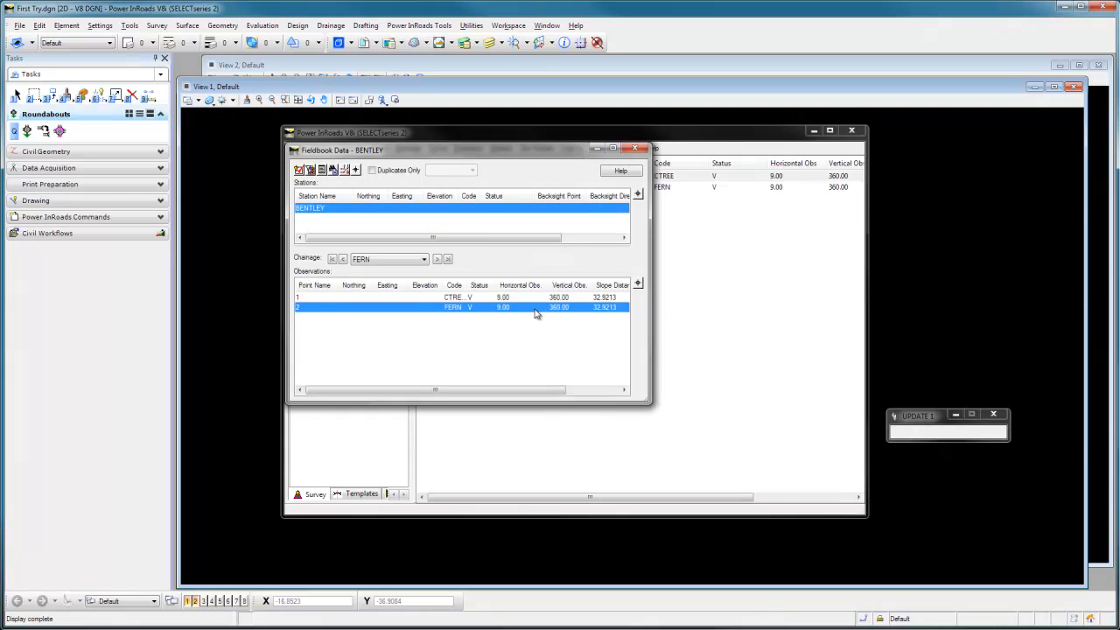
double_click(458, 308)
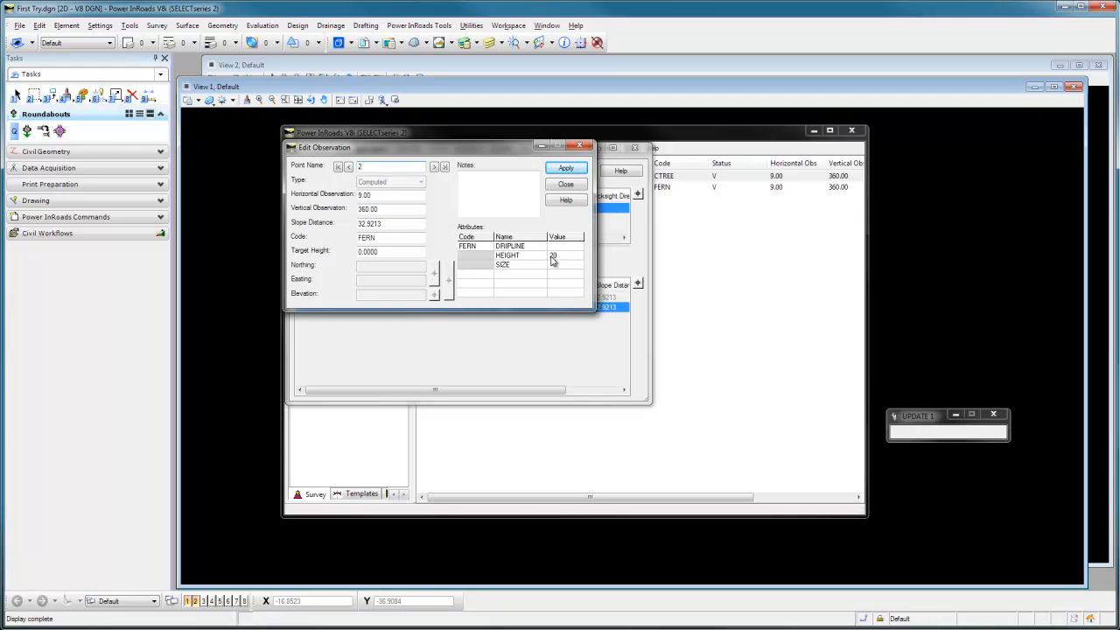
mouse_move(563, 262)
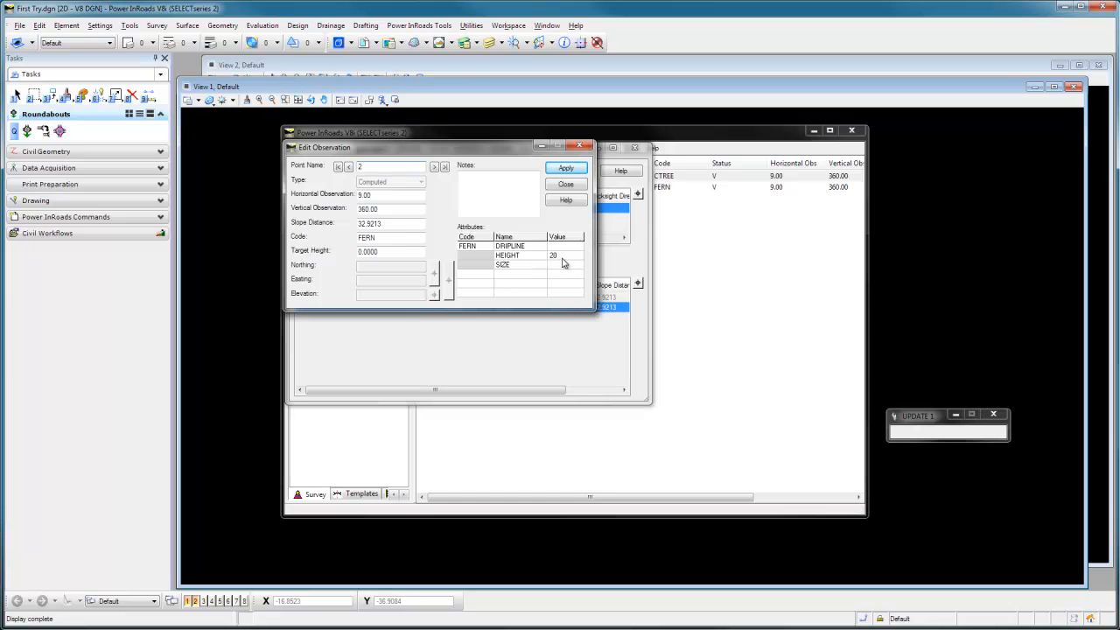
left_click(567, 184)
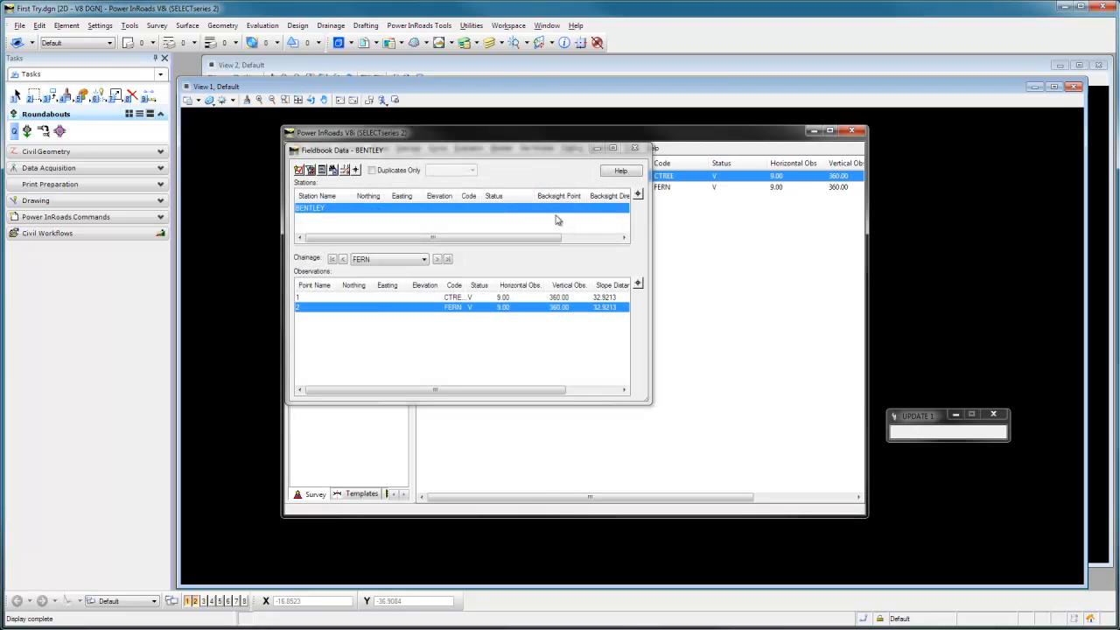